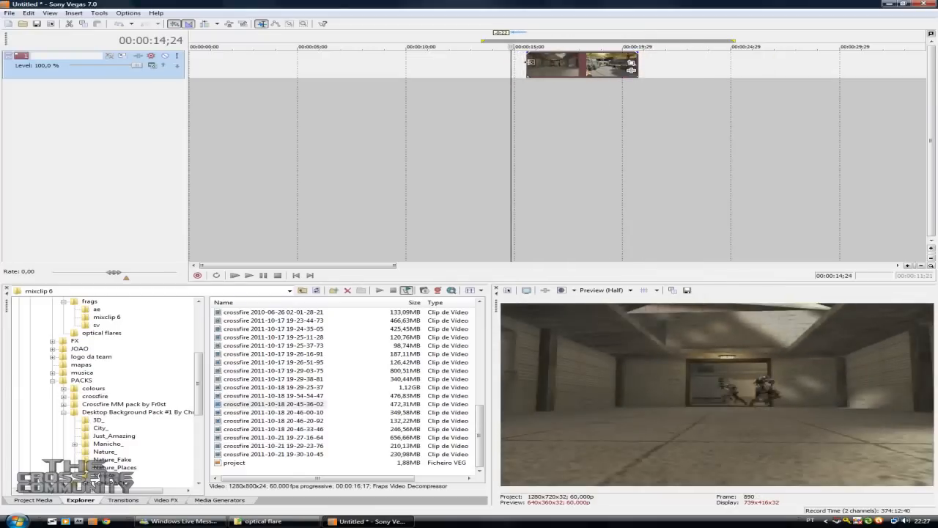
# Step: Close pan/crop, then enable Disable resample in the gameplay clip's properties
pyautogui.rightClick(579, 65)
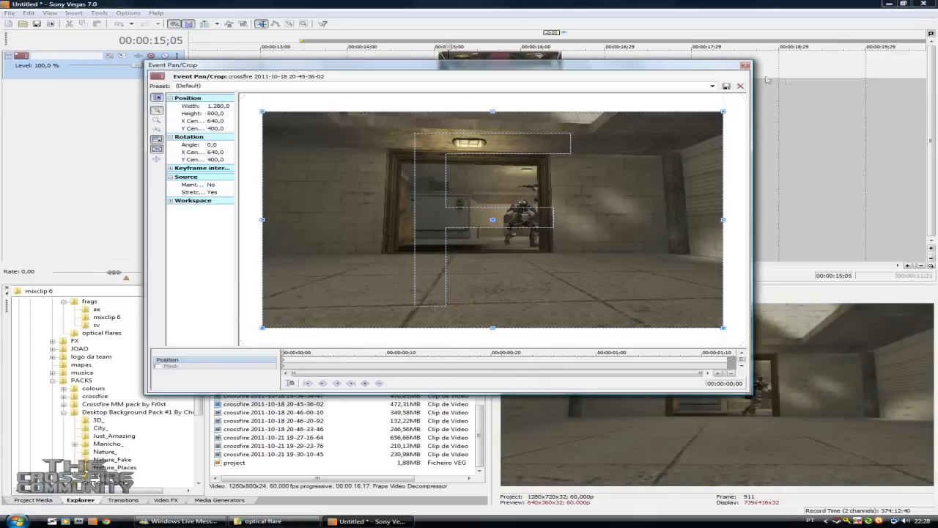
pyautogui.click(740, 86)
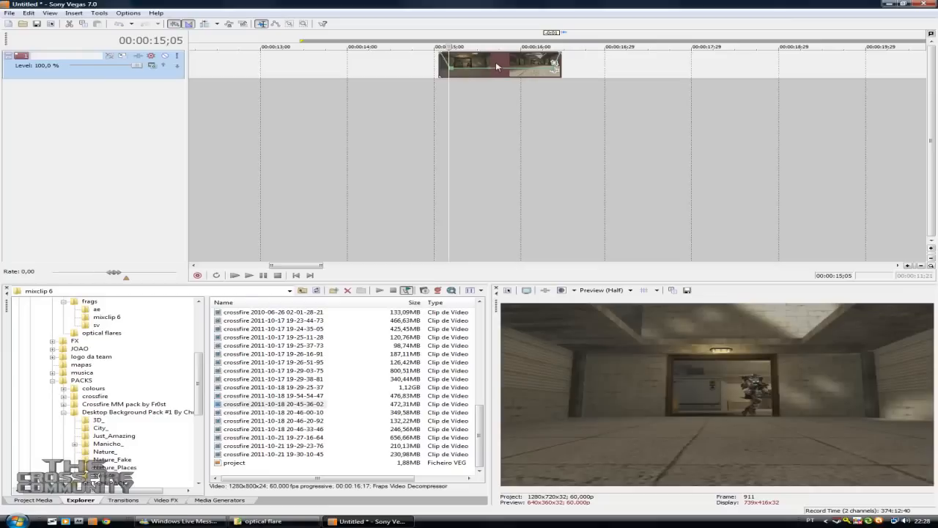
pyautogui.rightClick(506, 64)
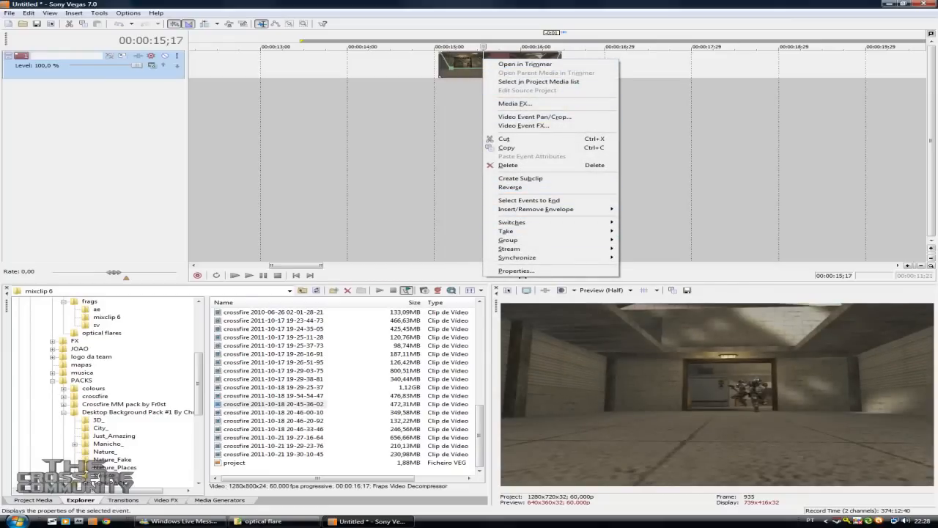
pyautogui.click(516, 271)
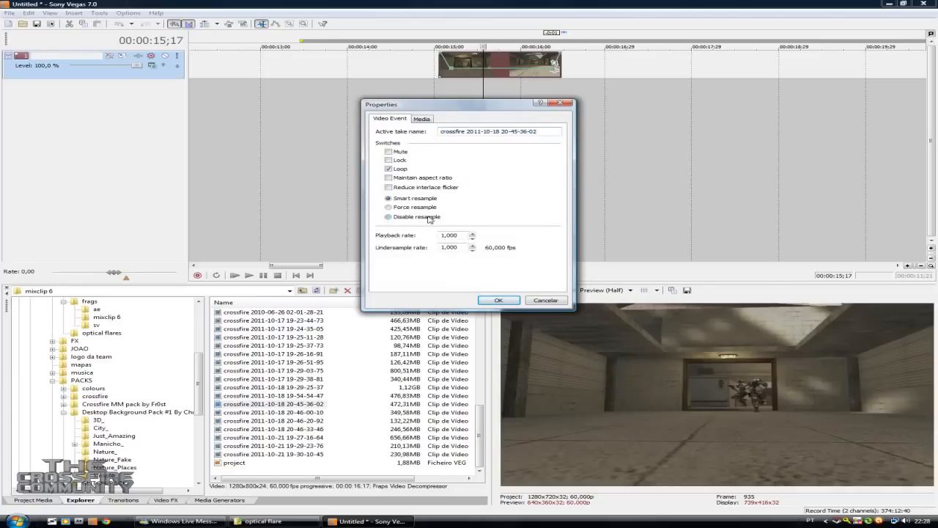
pyautogui.click(388, 217)
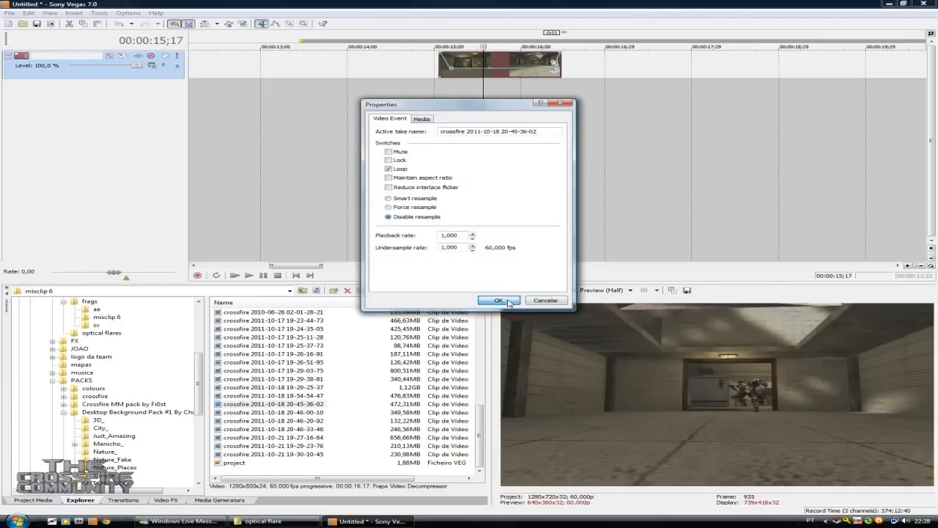
pyautogui.click(498, 300)
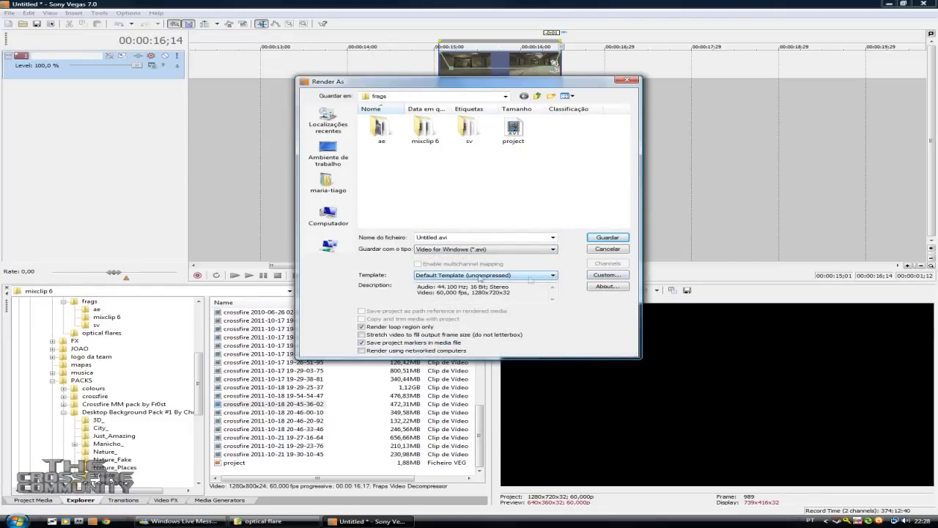
# Step: Customize the template to uncompressed HDV 720, 60 fps video and save the render
pyautogui.click(608, 274)
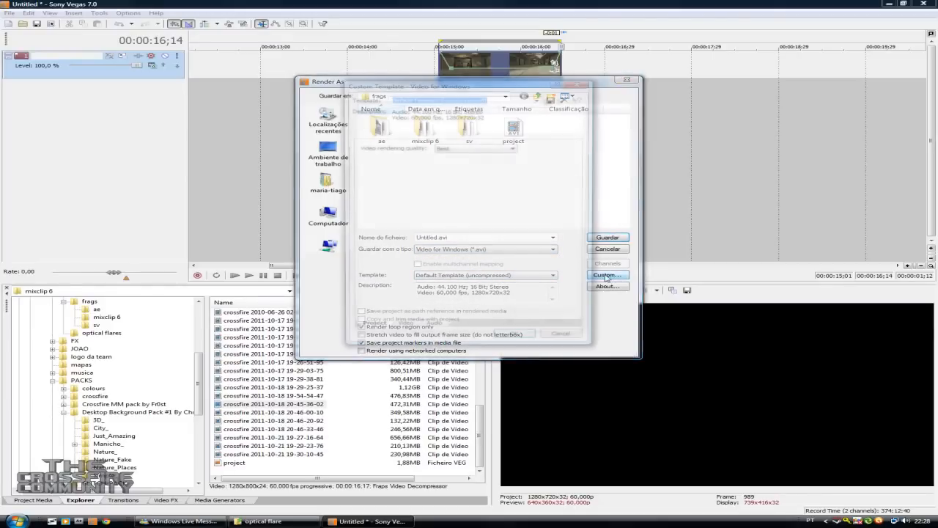
pyautogui.click(607, 274)
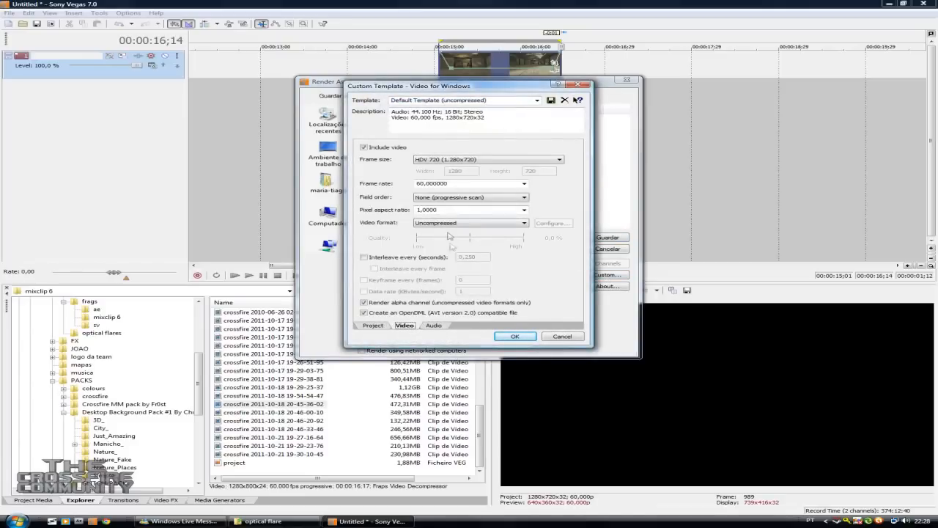
pyautogui.click(523, 223)
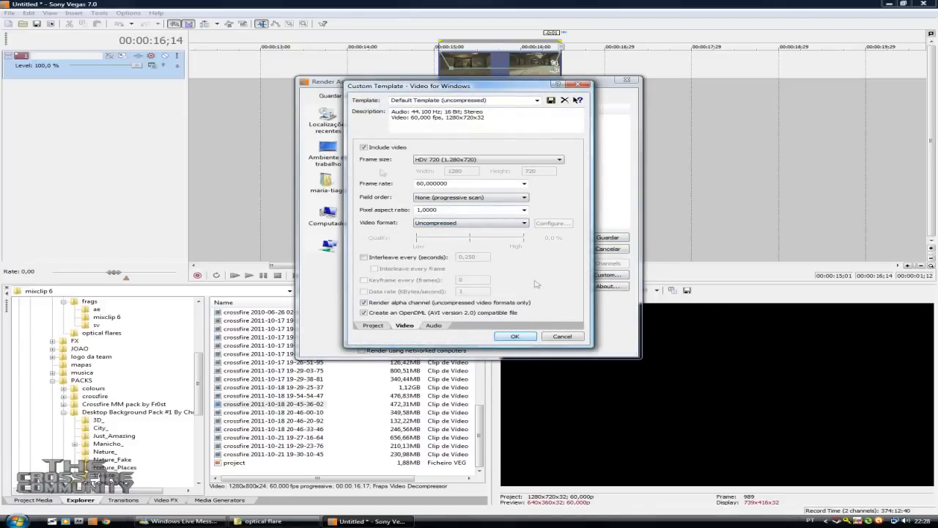
pyautogui.click(515, 336)
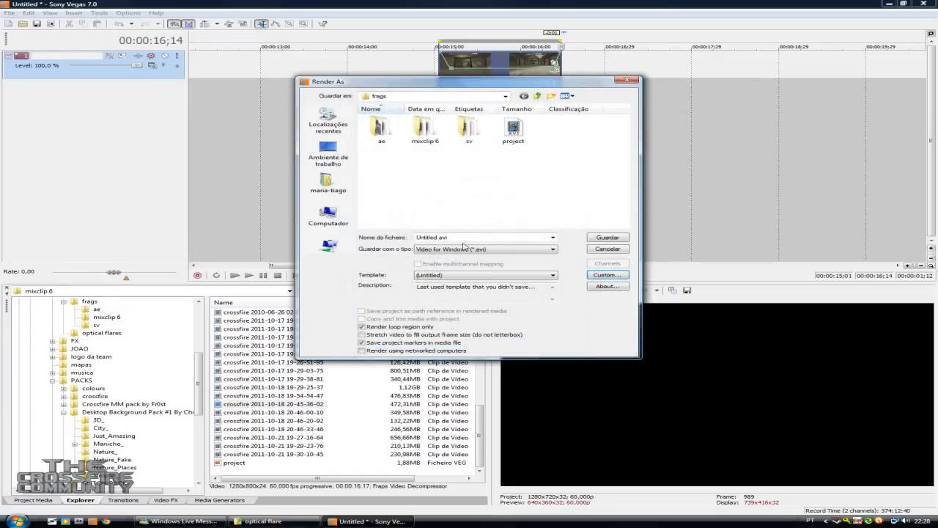
pyautogui.click(454, 237)
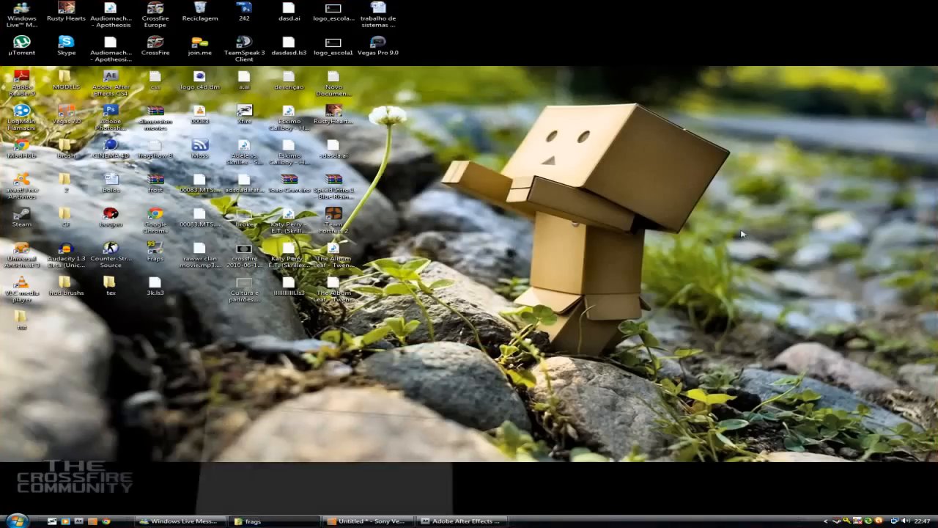
# Step: Bring up the frags folder and select the rendered tutorial.avi
pyautogui.click(249, 520)
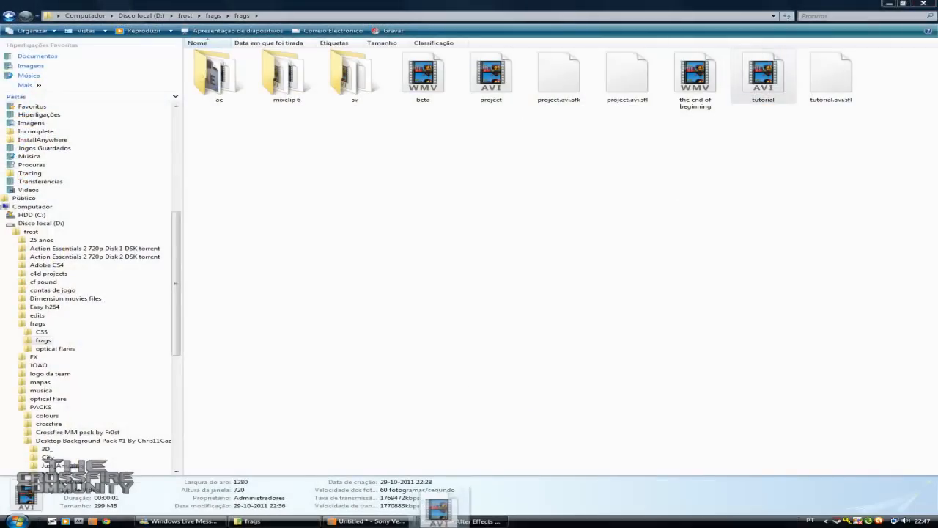
pyautogui.click(461, 521)
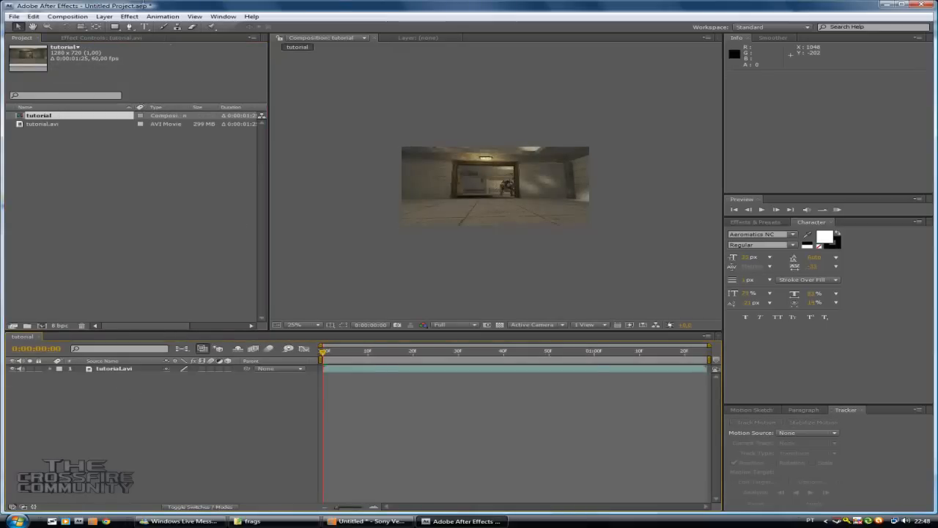
# Step: Create a black, comp-sized solid with Layer > New > Solid
pyautogui.click(104, 16)
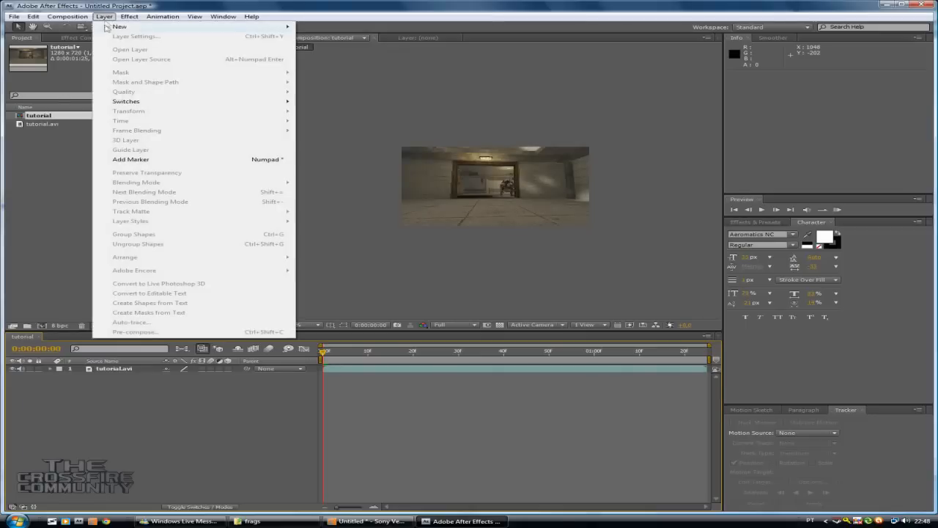
pyautogui.moveTo(120, 26)
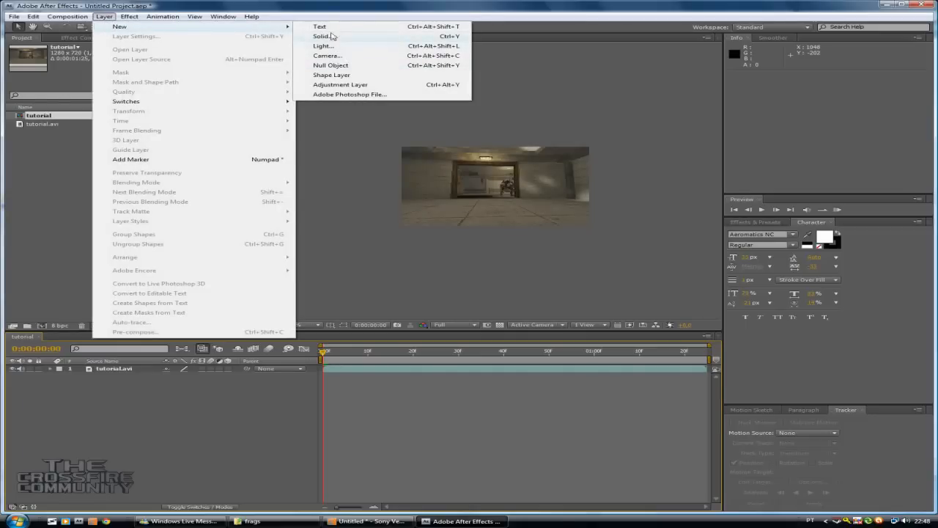
pyautogui.click(321, 36)
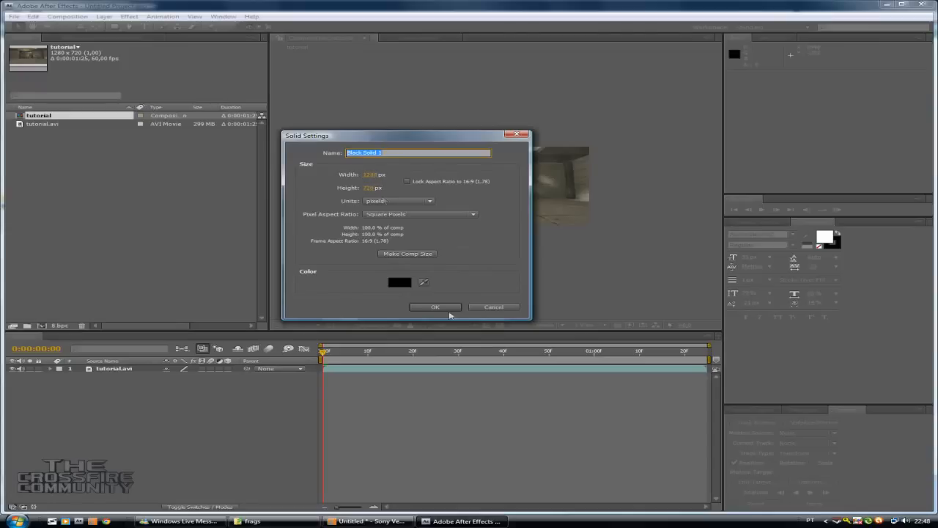
pyautogui.click(435, 306)
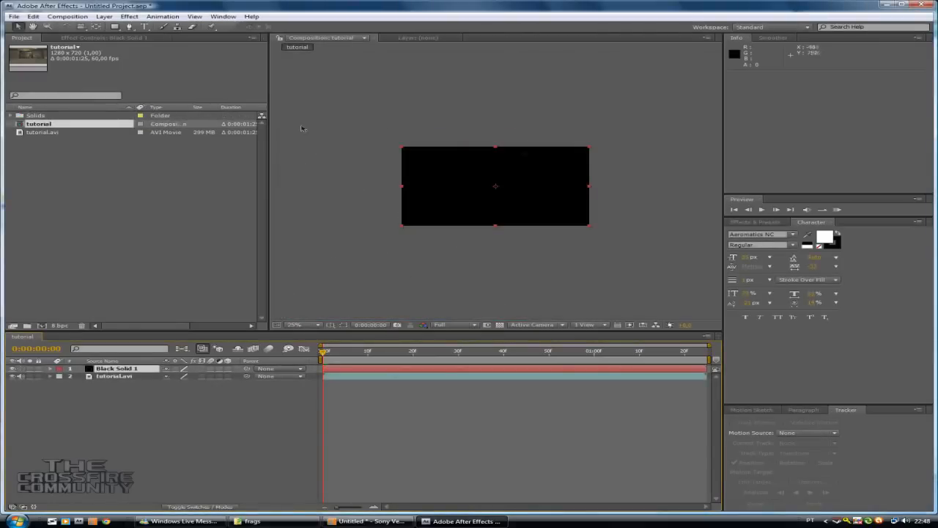
pyautogui.click(129, 16)
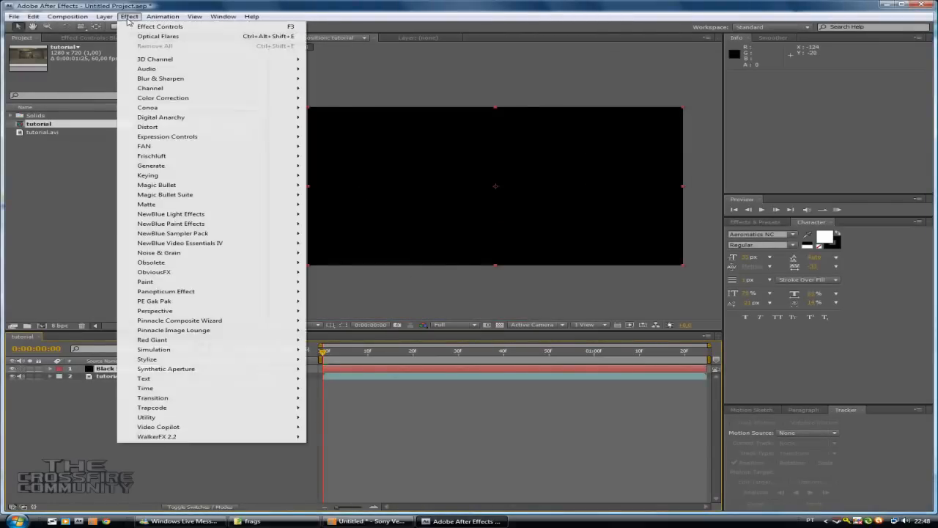
pyautogui.moveTo(159, 427)
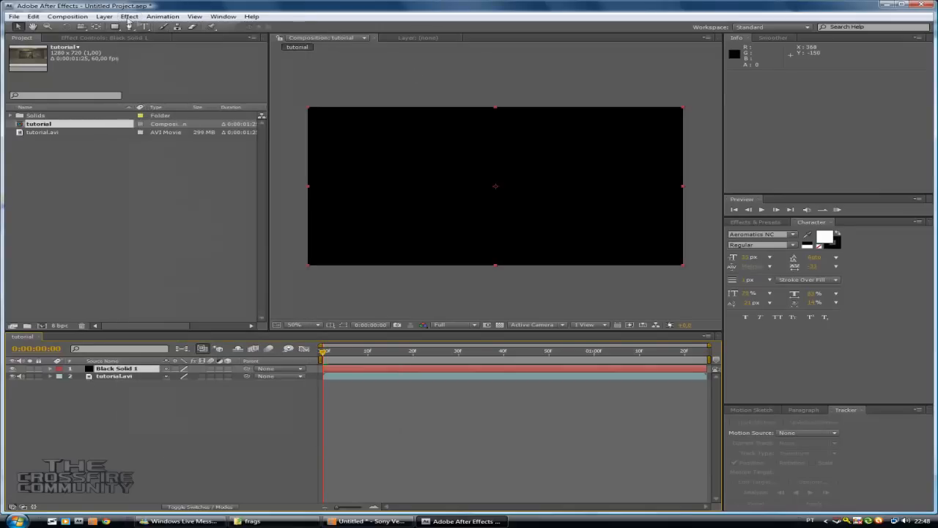
# Step: Apply Optical Flares to the black solid, render On Transparent, and drag it onto the lamp
pyautogui.click(129, 16)
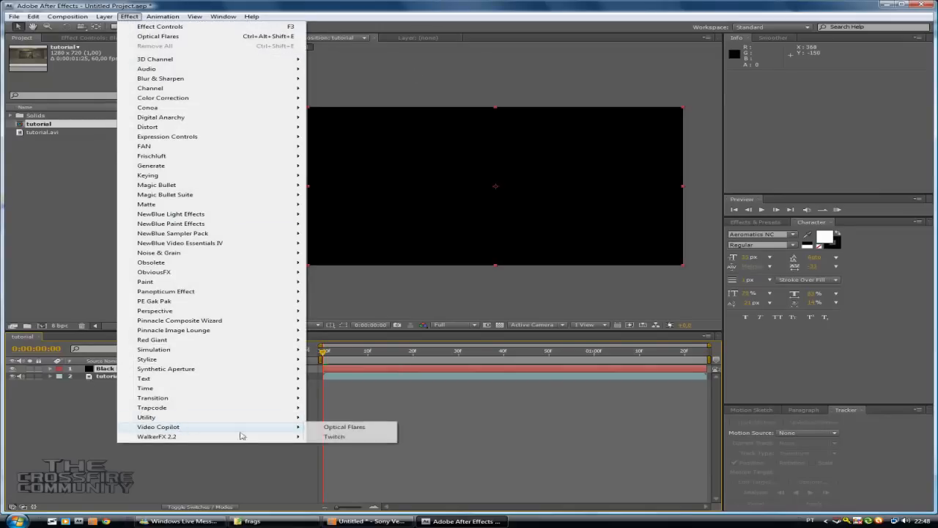
pyautogui.click(345, 427)
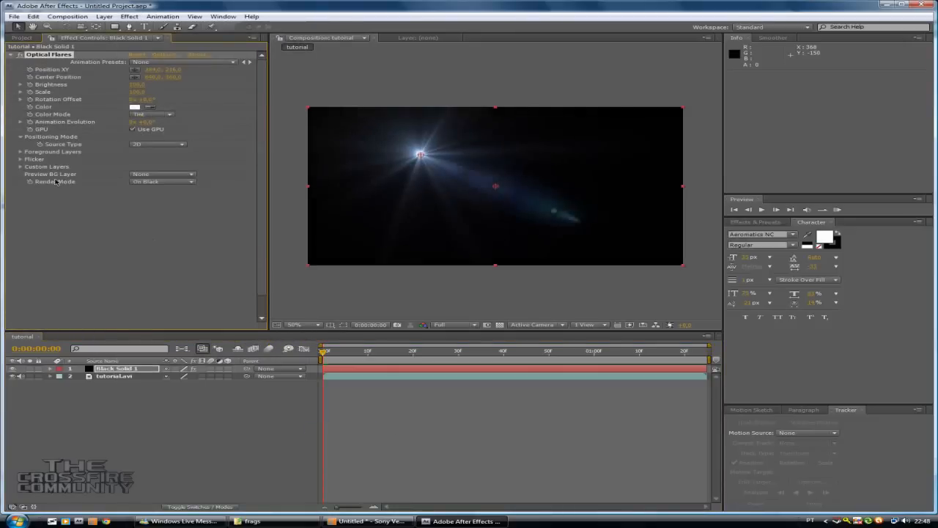
pyautogui.click(161, 182)
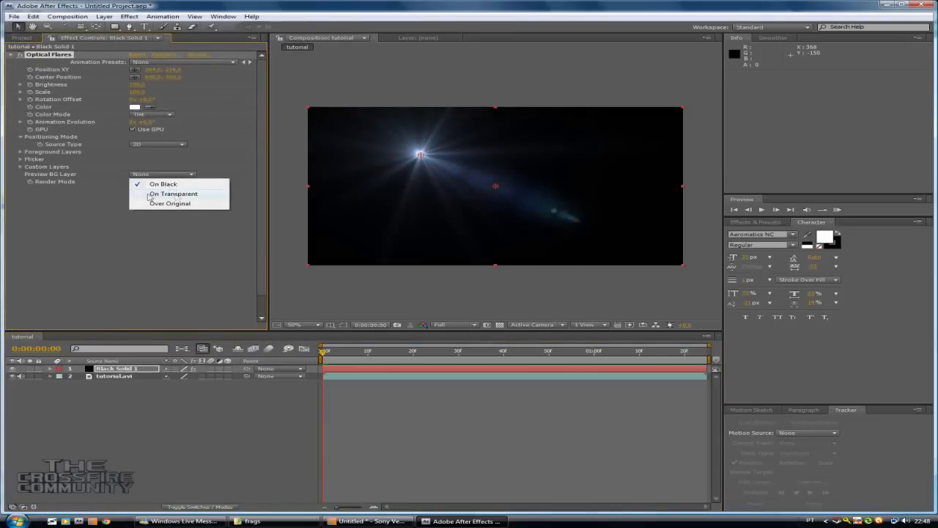
pyautogui.click(173, 193)
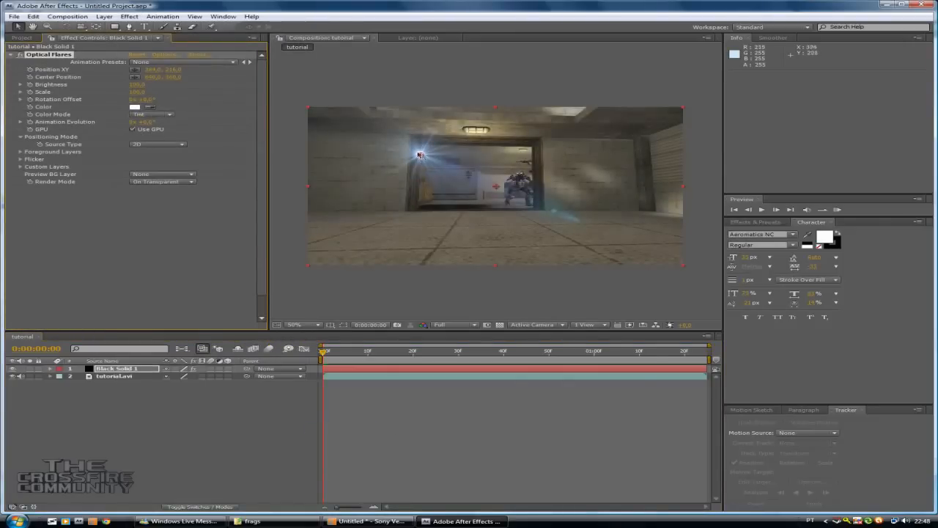
pyautogui.moveTo(421, 154); pyautogui.dragTo(454, 143)
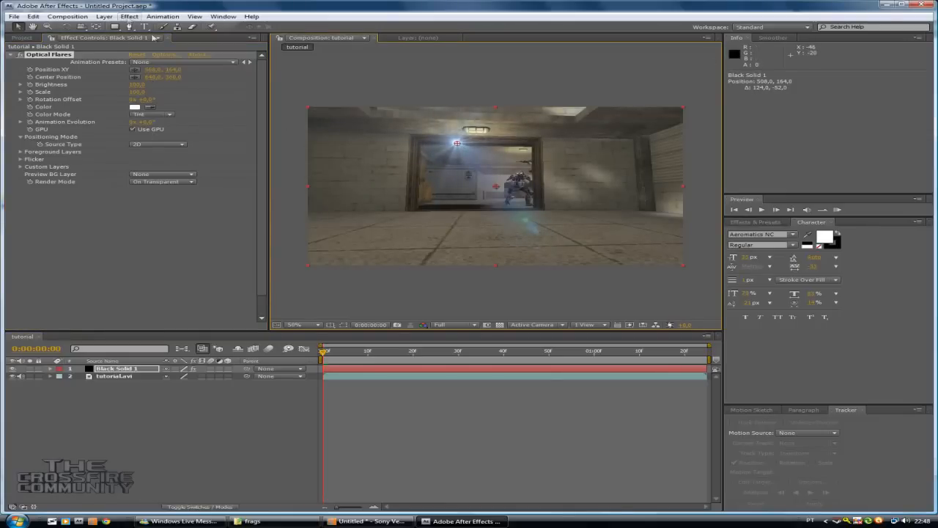
pyautogui.click(129, 16)
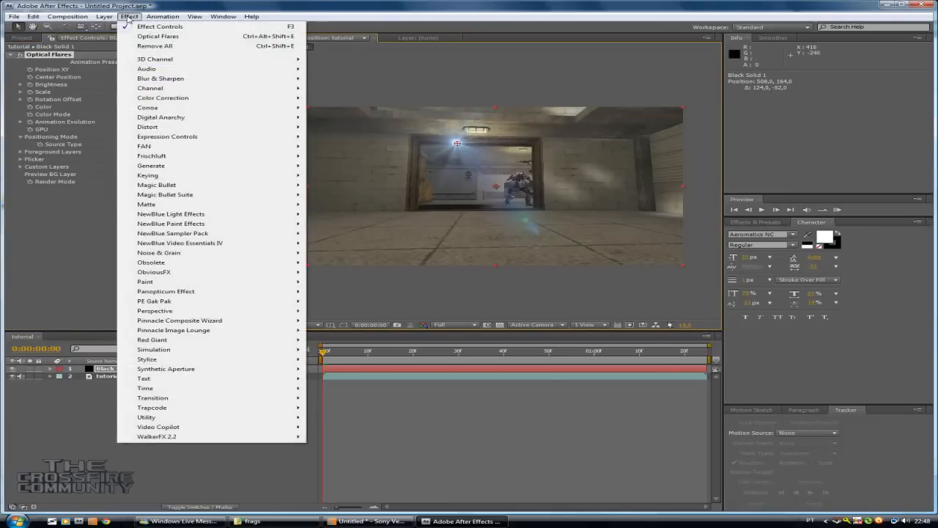
pyautogui.click(104, 16)
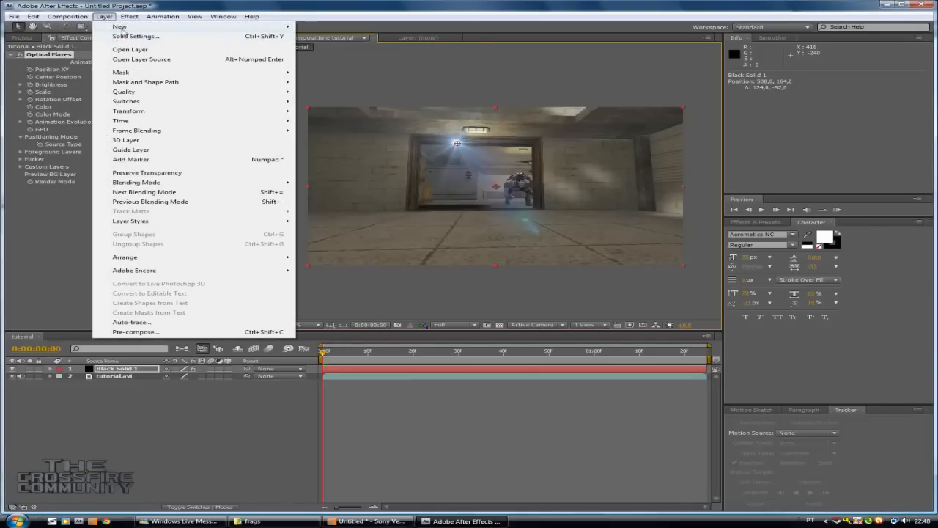
pyautogui.moveTo(119, 27)
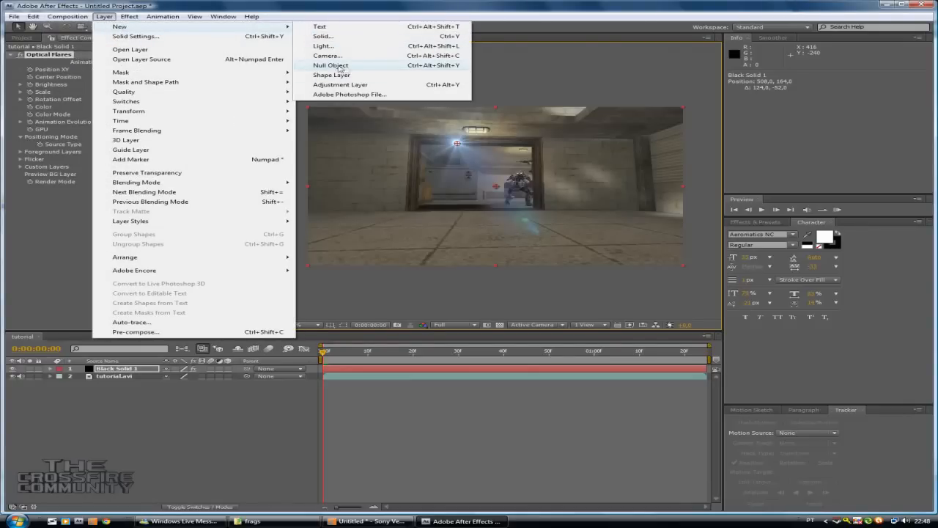
# Step: Click Null 1, then select the tutorial.avi gameplay layer
pyautogui.click(330, 65)
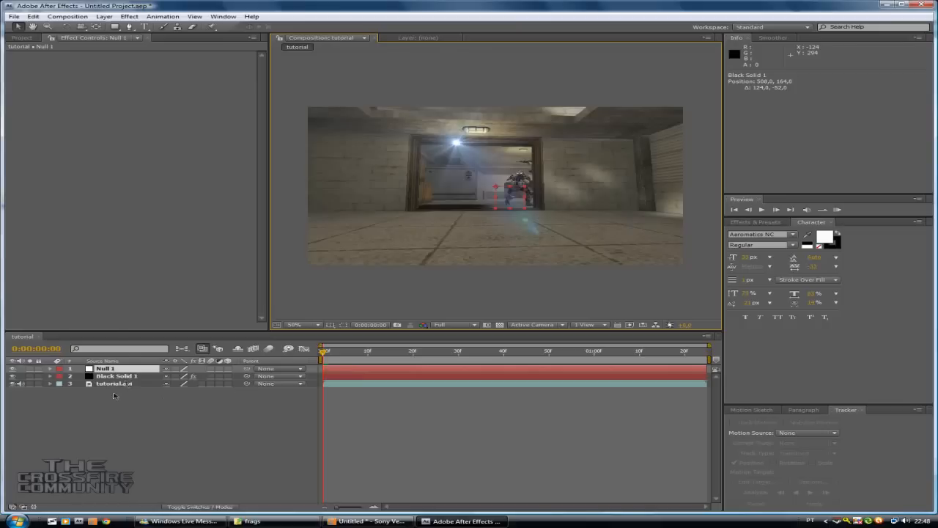
pyautogui.click(115, 384)
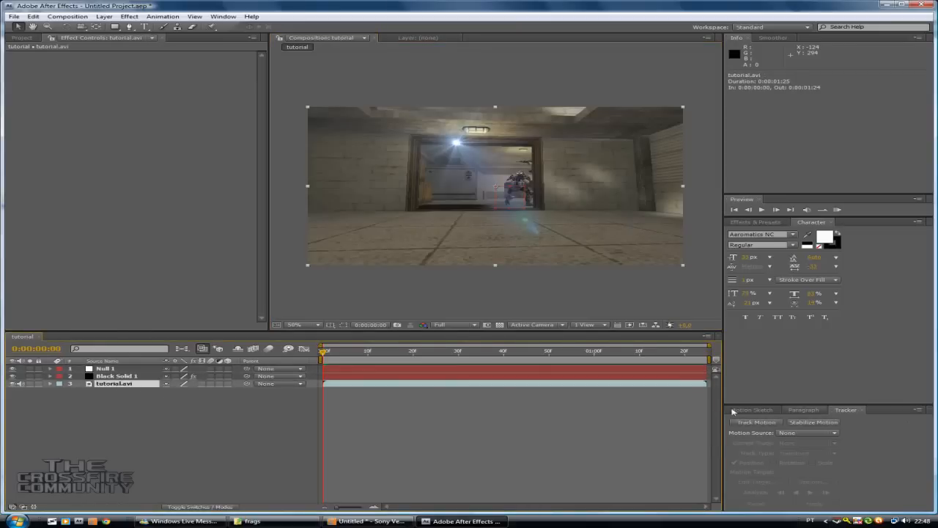
pyautogui.moveTo(849, 410)
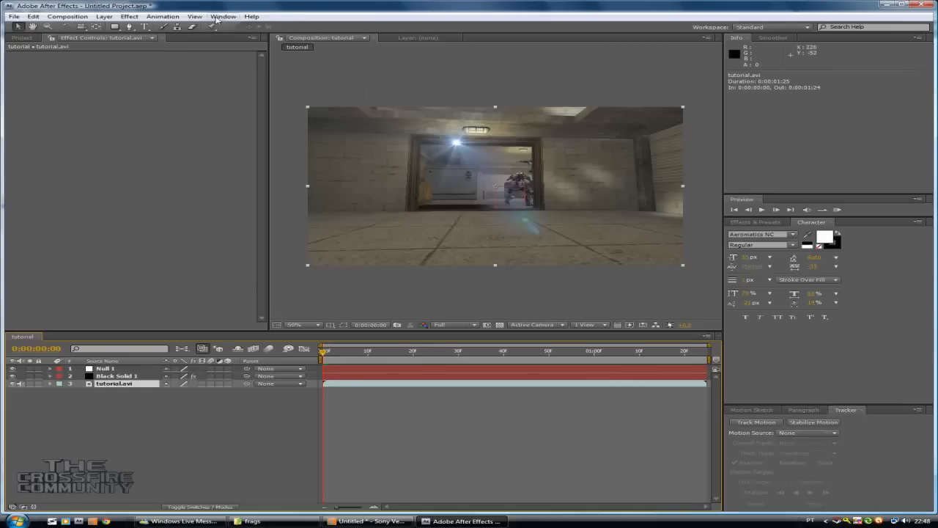
# Step: Start Track Motion, zoom in, and place Track Point 1 on the ceiling lamp
pyautogui.click(223, 16)
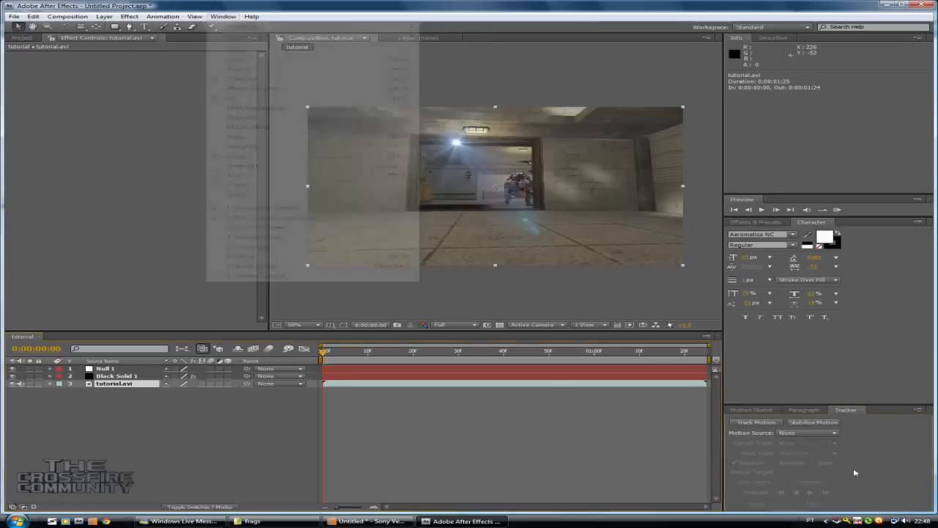
pyautogui.click(756, 423)
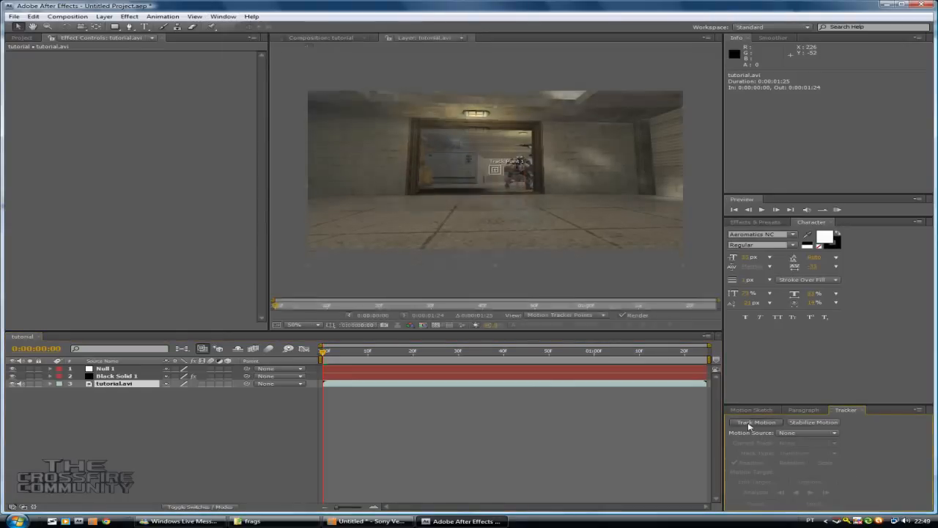
pyautogui.click(756, 422)
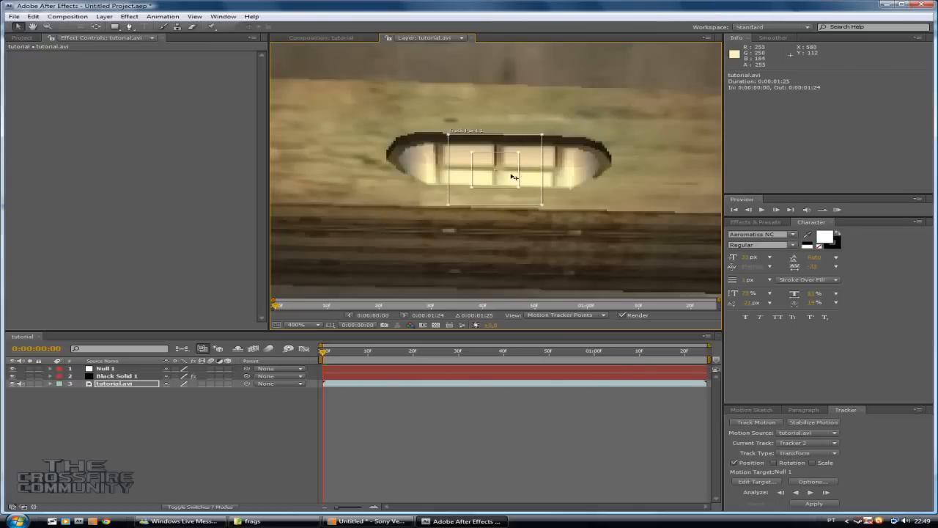
pyautogui.moveTo(513, 176); pyautogui.dragTo(502, 189)
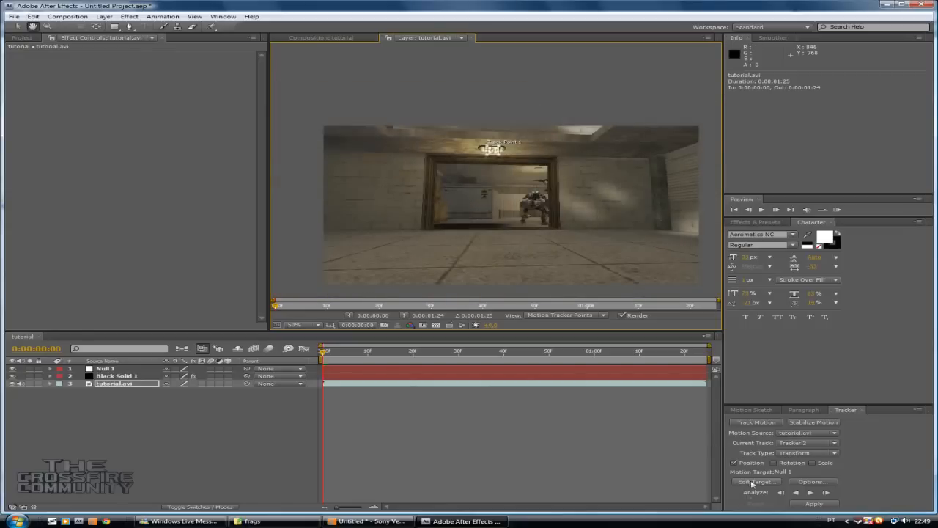
# Step: Set the motion target to Null 1 and open the tracker Options
pyautogui.click(756, 481)
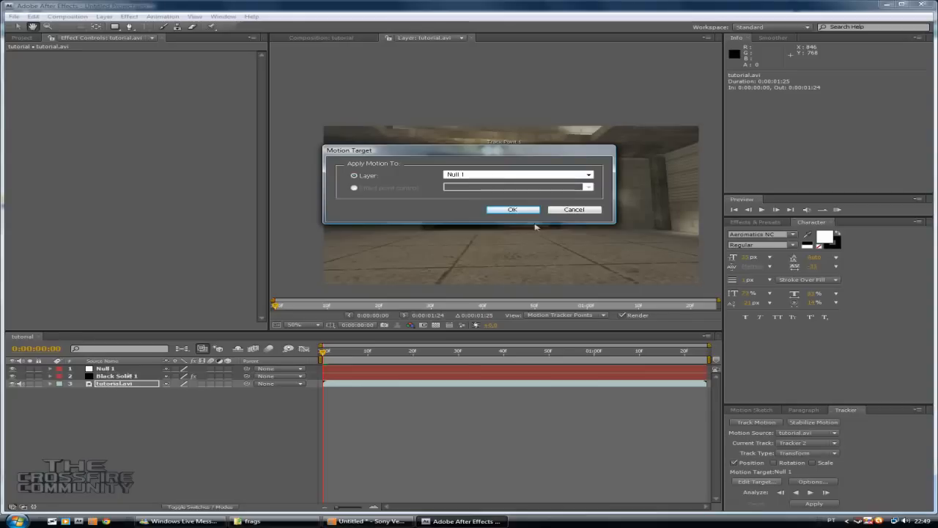
pyautogui.click(512, 209)
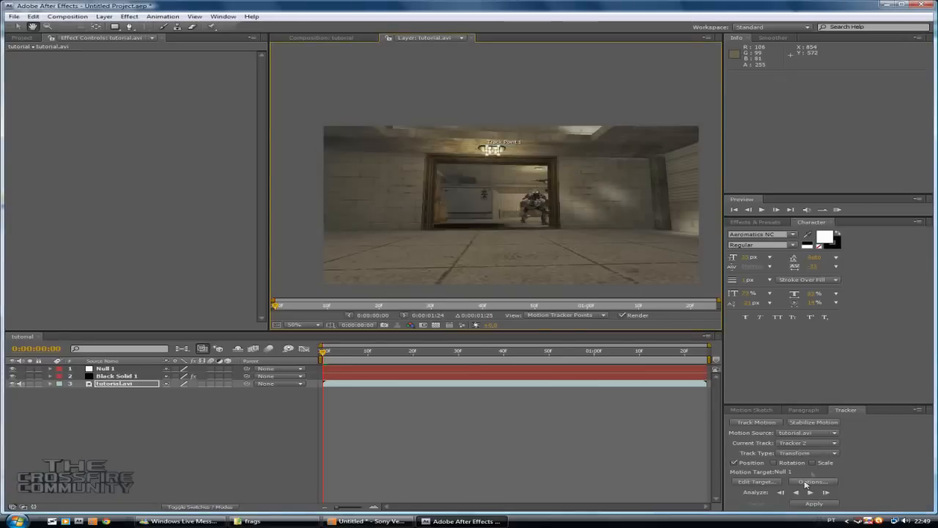
pyautogui.click(812, 482)
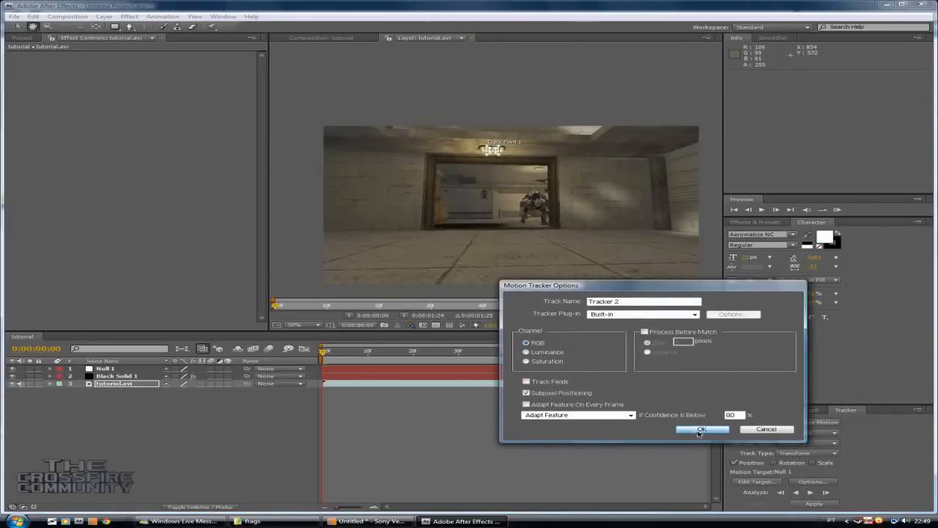
# Step: Accept tracker options, analyze the lamp forward, and apply motion to Null 1 in X and Y
pyautogui.click(702, 429)
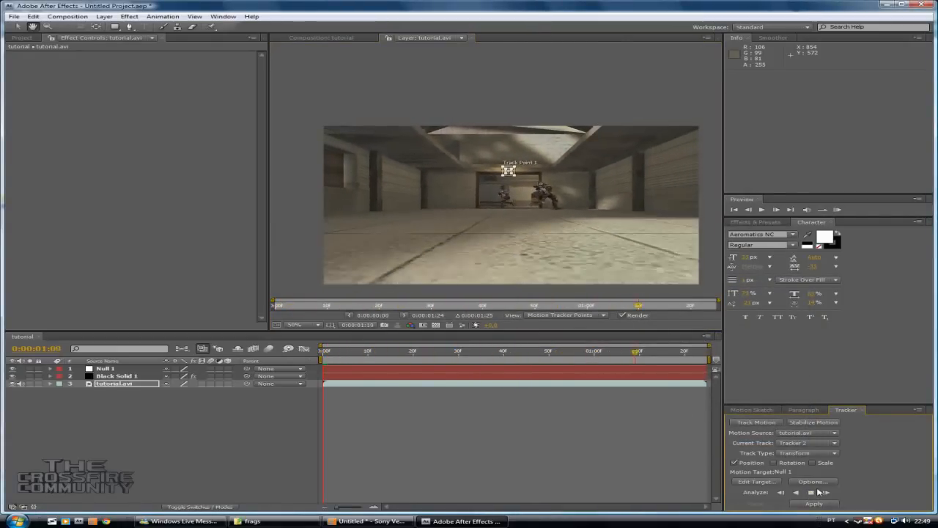
pyautogui.click(812, 492)
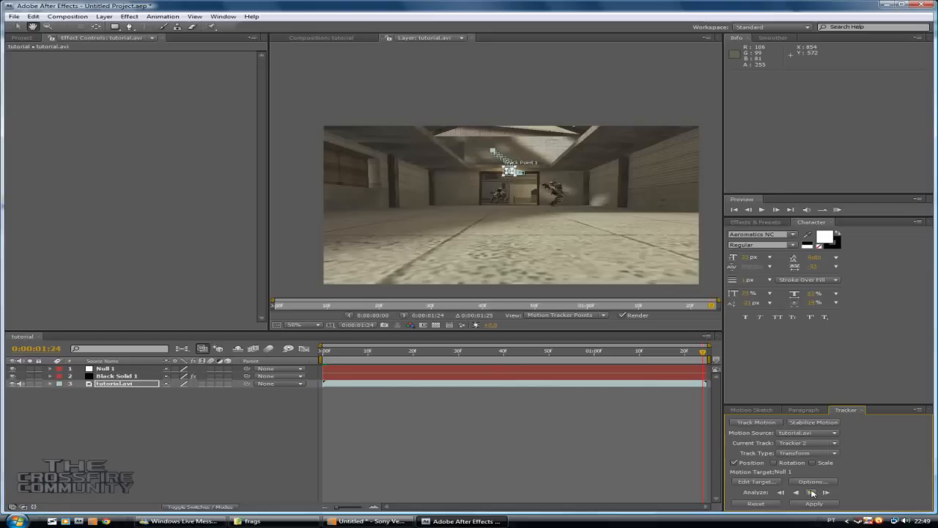
pyautogui.click(813, 504)
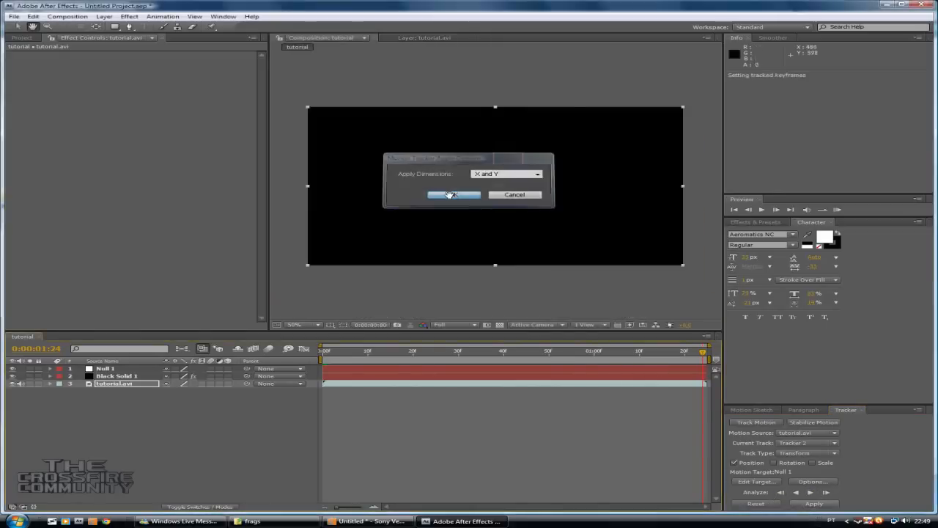
pyautogui.click(454, 195)
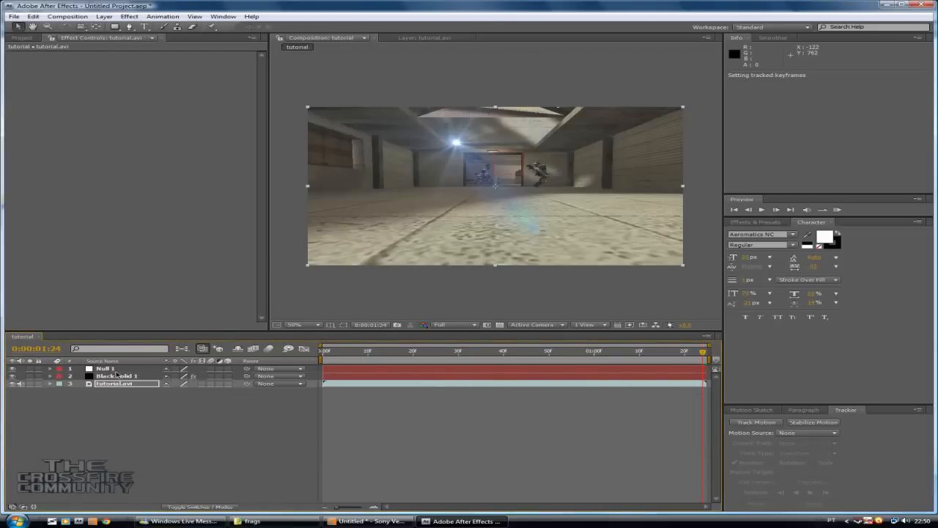
# Step: Select the Black Solid 1 flare layer
pyautogui.click(116, 375)
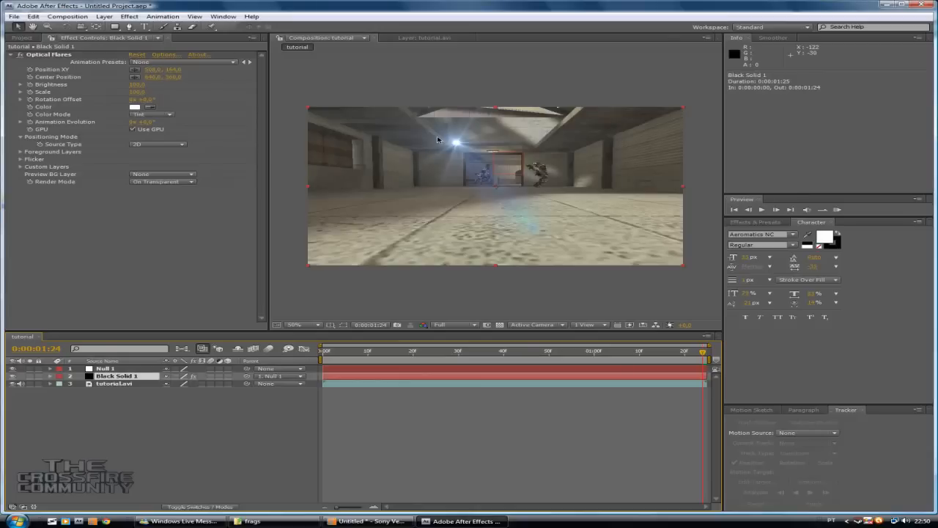
# Step: Pick a warm orange Motion Graphics preset in the Optical Flares editor and accept it
pyautogui.click(167, 54)
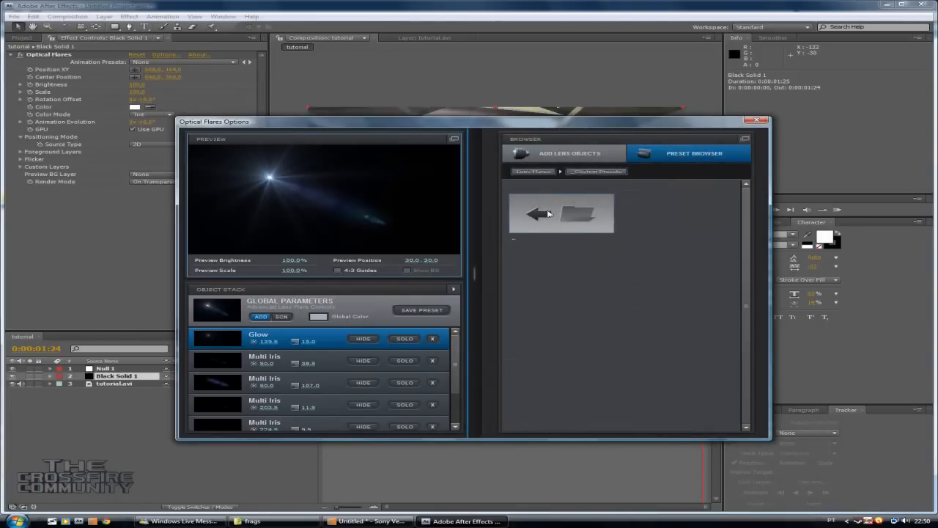
pyautogui.click(579, 171)
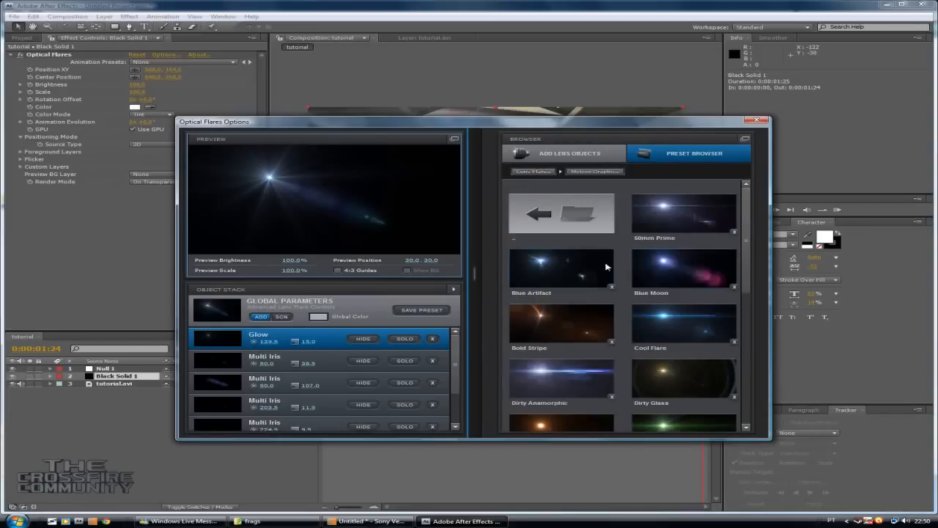
pyautogui.scroll(-3)
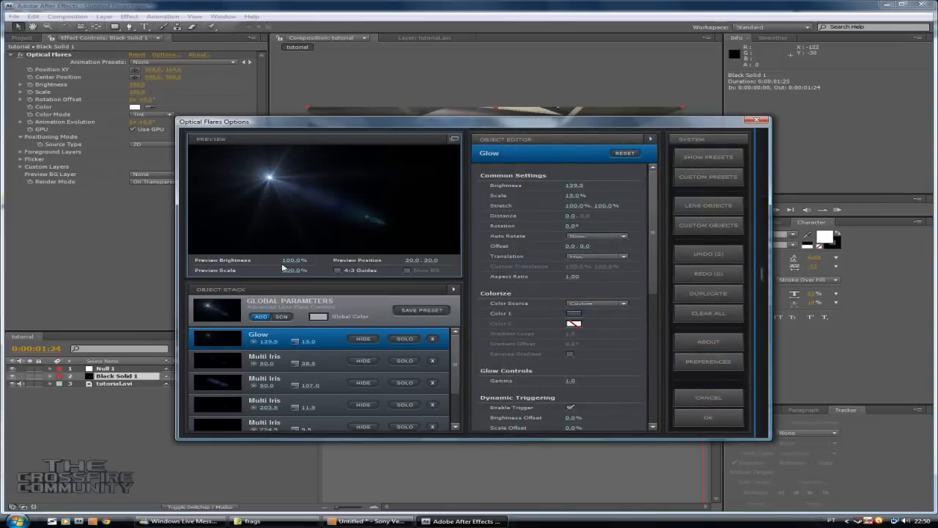
pyautogui.moveTo(416, 332)
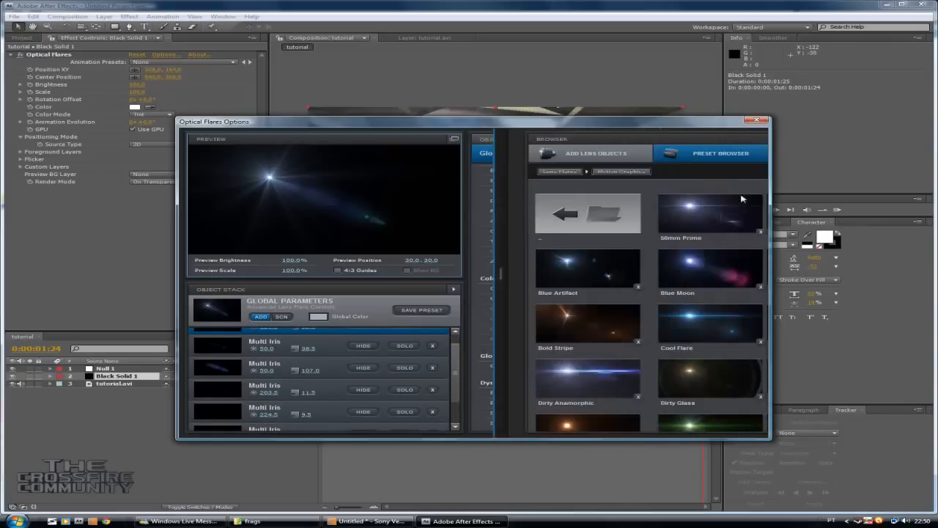
pyautogui.scroll(-3)
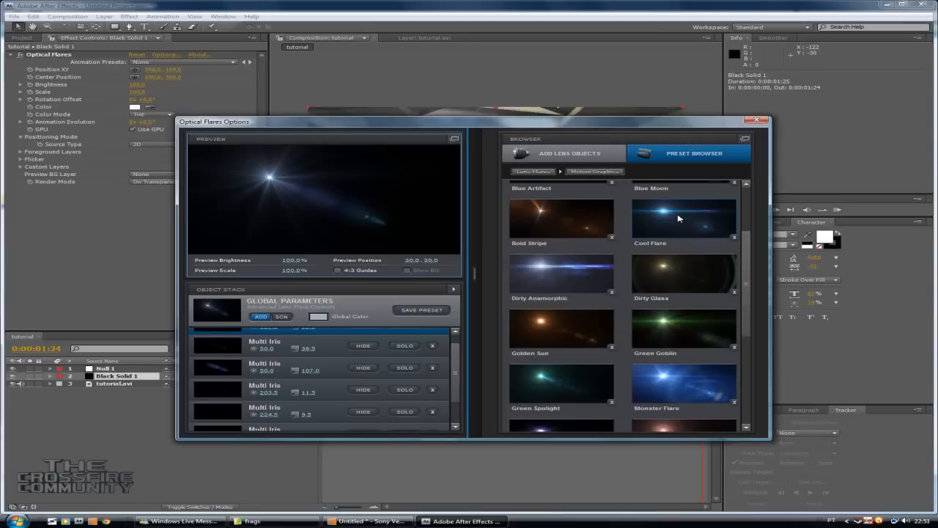
pyautogui.moveTo(663, 252)
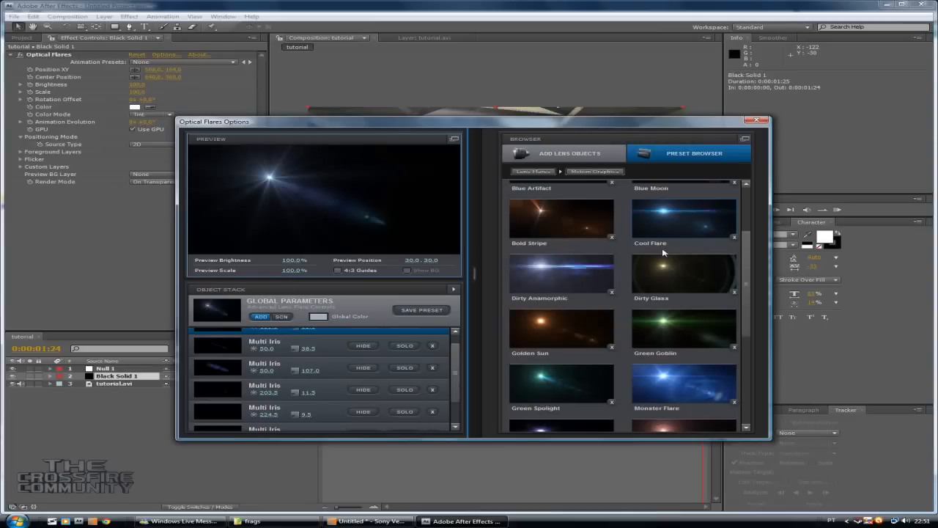
pyautogui.scroll(-3)
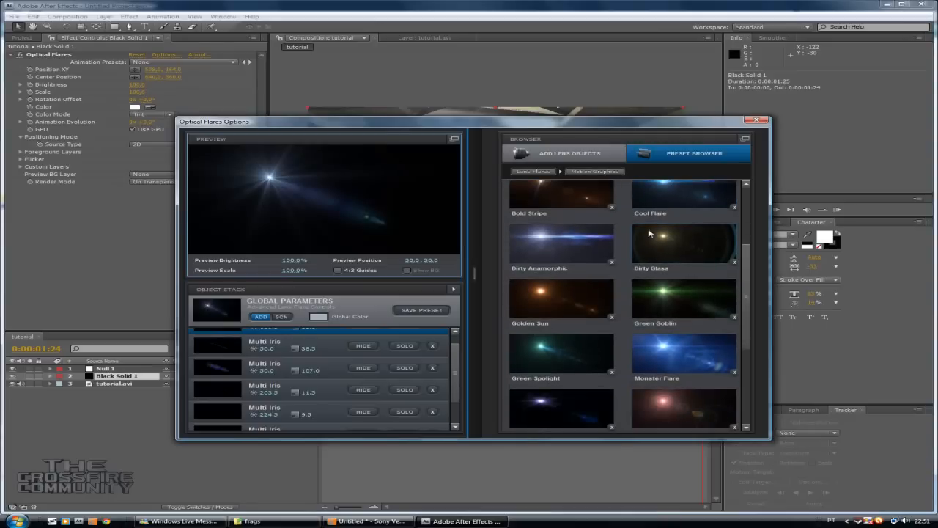
pyautogui.scroll(-3)
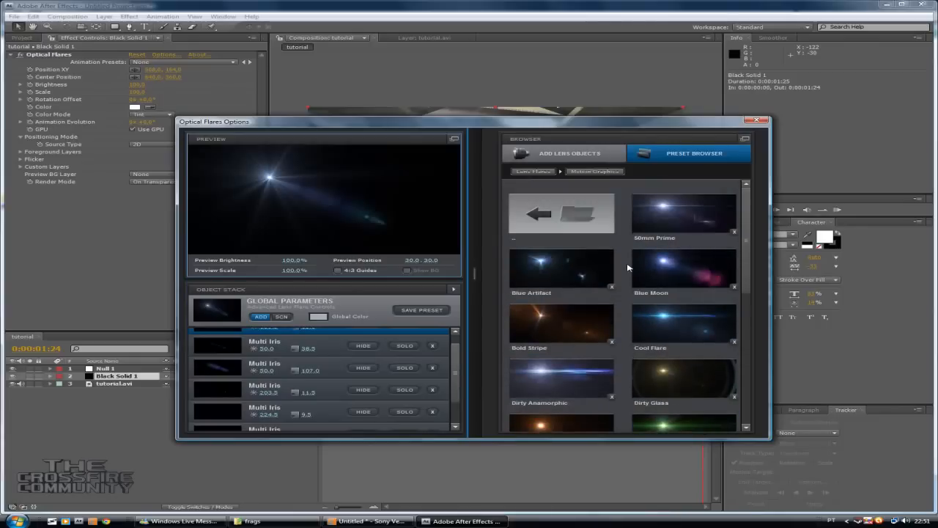
pyautogui.scroll(-3)
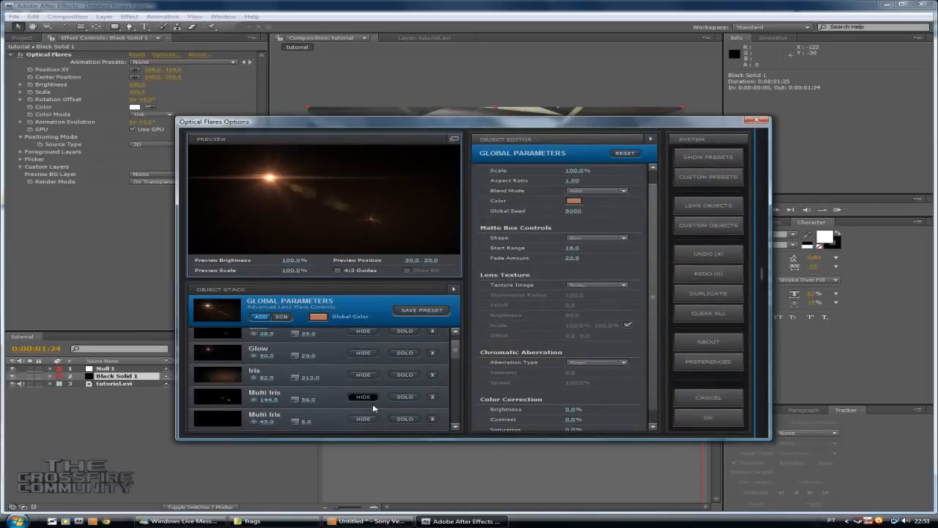
pyautogui.scroll(-3)
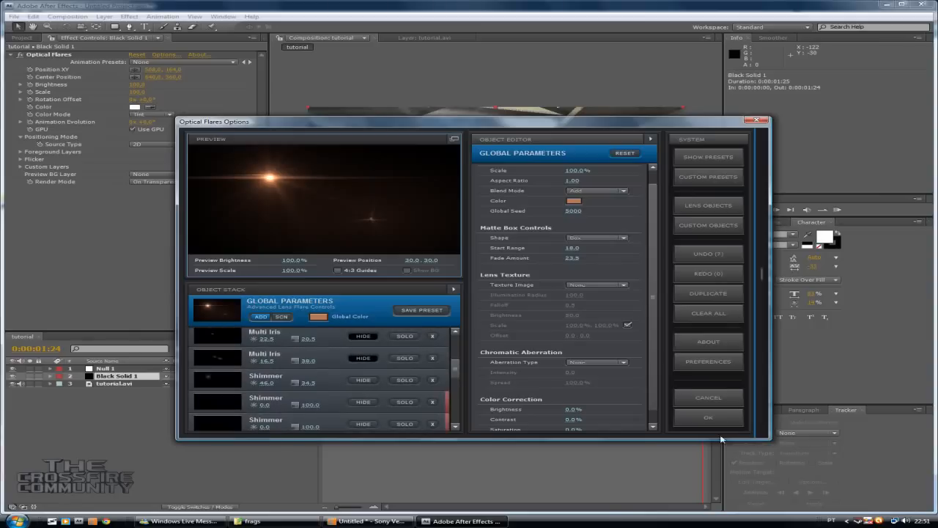
pyautogui.click(707, 417)
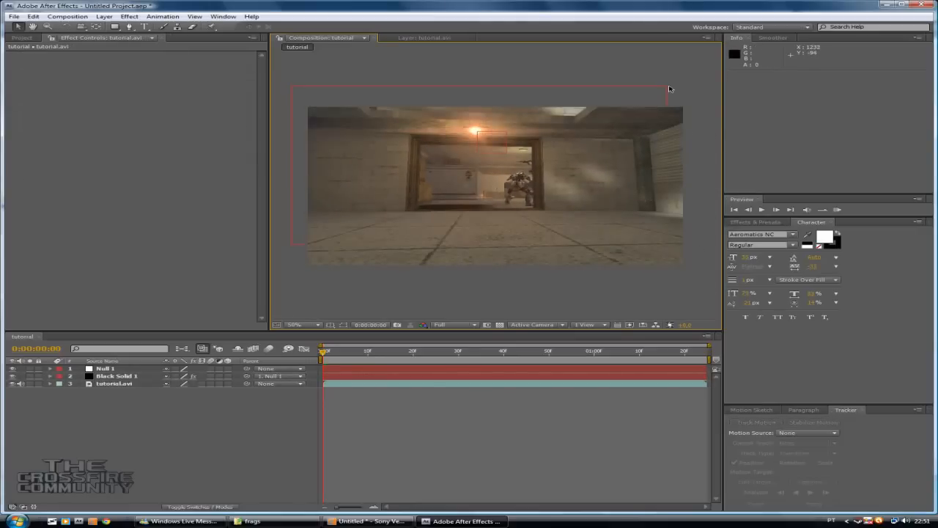
# Step: Select Black Solid 1 and scrub to a later frame to confirm the flare follows the lamp
pyautogui.click(116, 375)
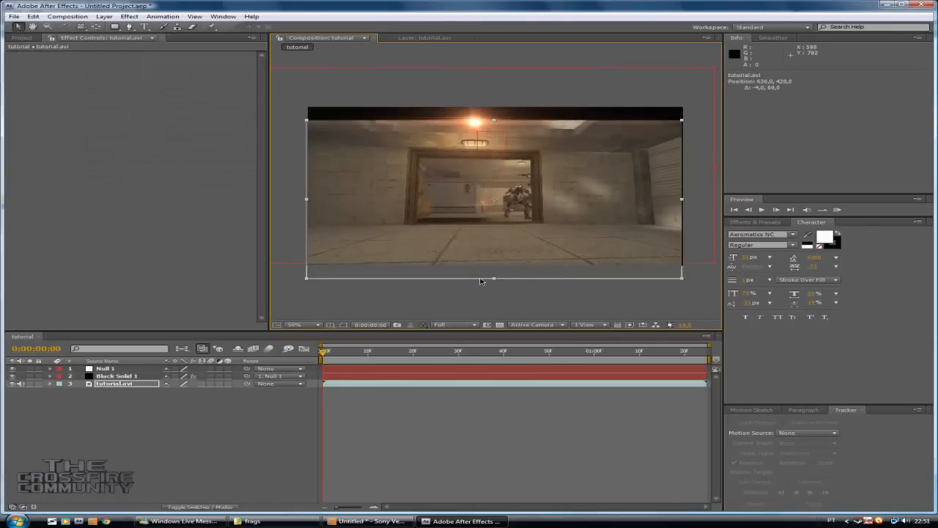
pyautogui.click(118, 375)
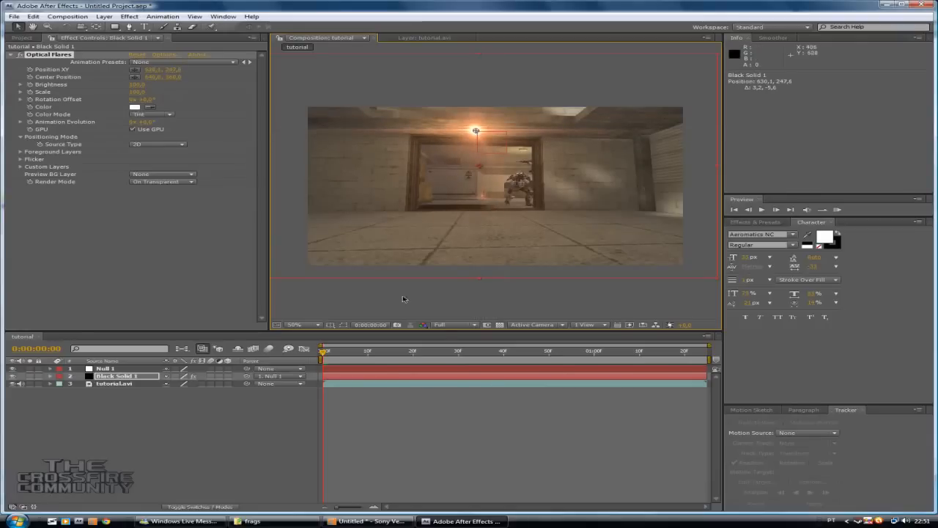
pyautogui.click(539, 350)
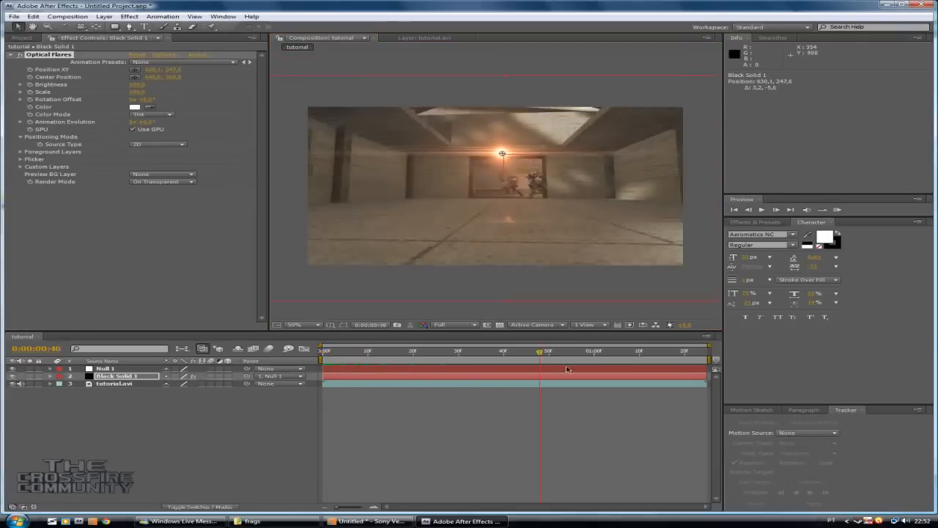
pyautogui.click(323, 350)
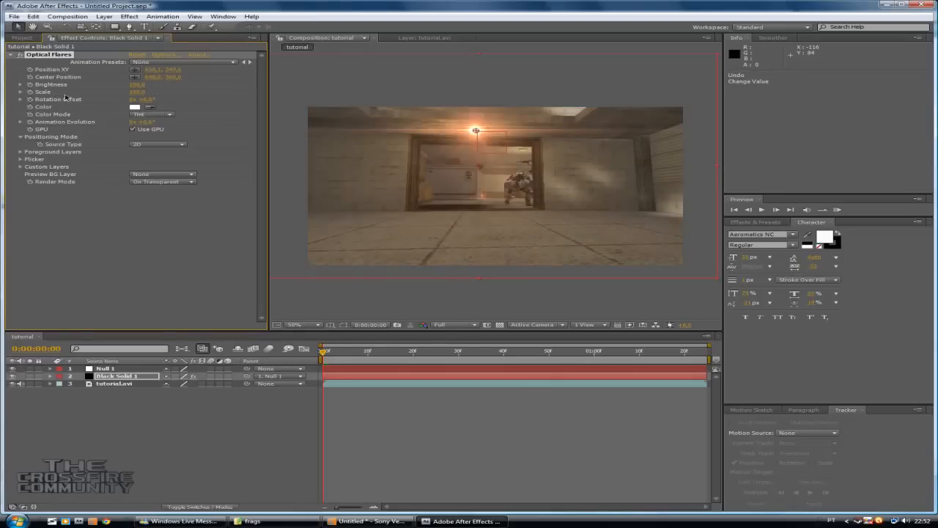
pyautogui.moveTo(421, 295)
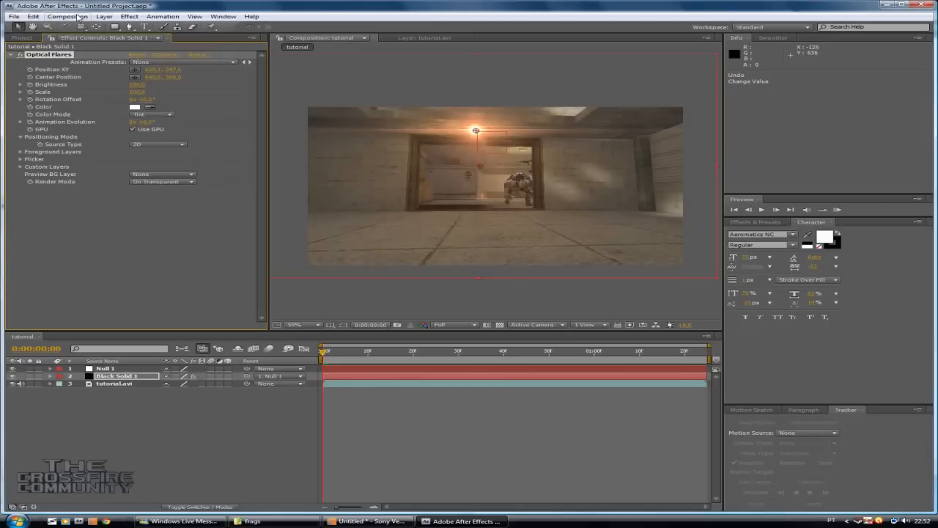
# Step: Add the tutorial composition to the Render Queue
pyautogui.click(68, 17)
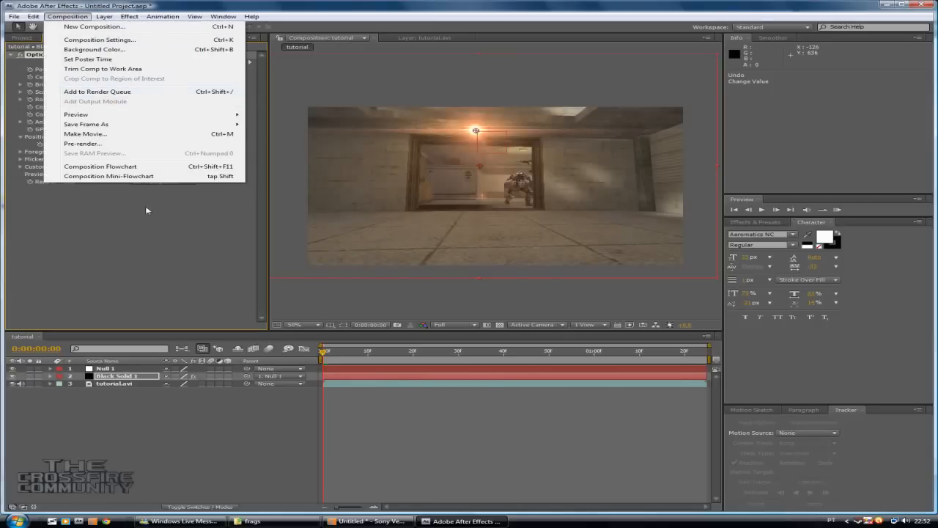
pyautogui.click(33, 16)
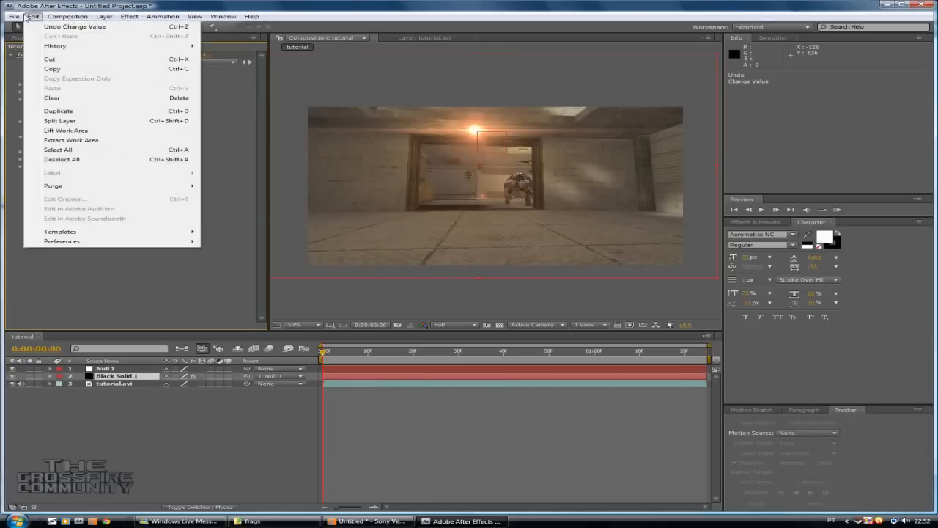
pyautogui.click(67, 16)
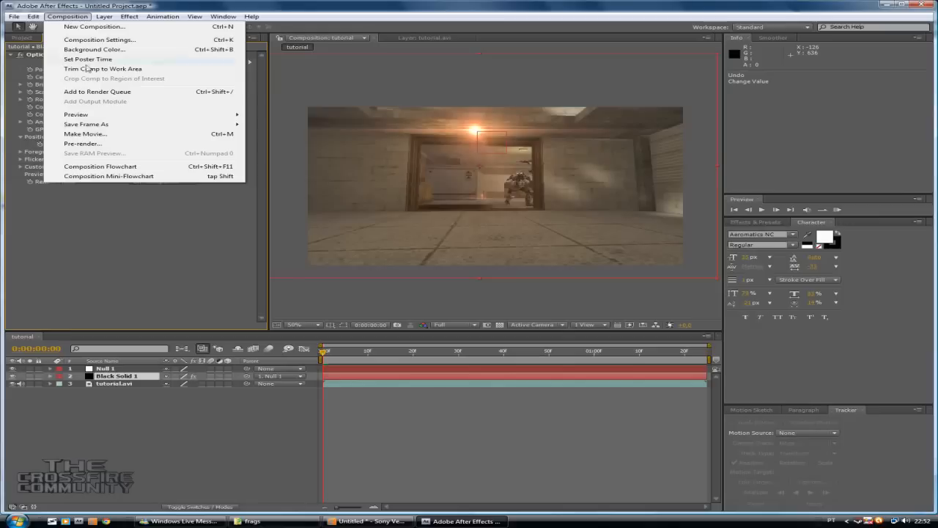
pyautogui.click(97, 91)
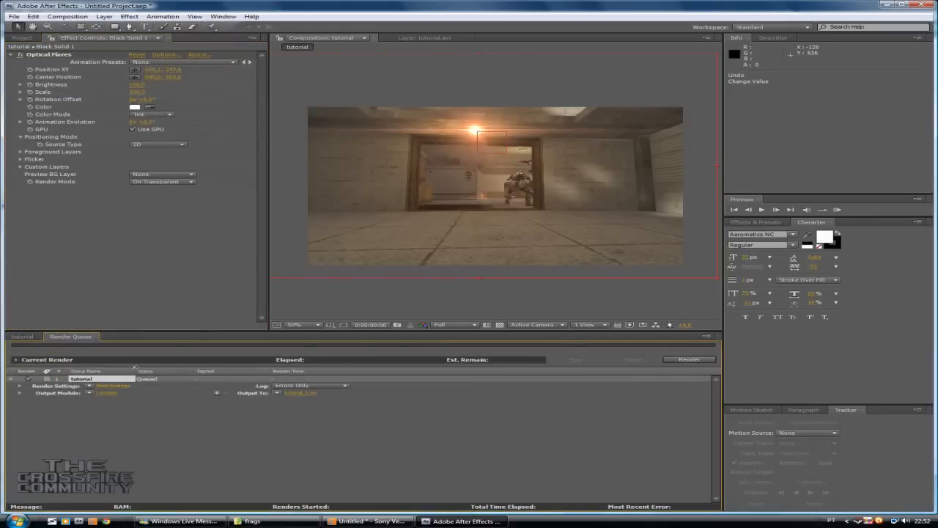
# Step: Set the Output Module to Video For Windows with No Compression
pyautogui.click(107, 392)
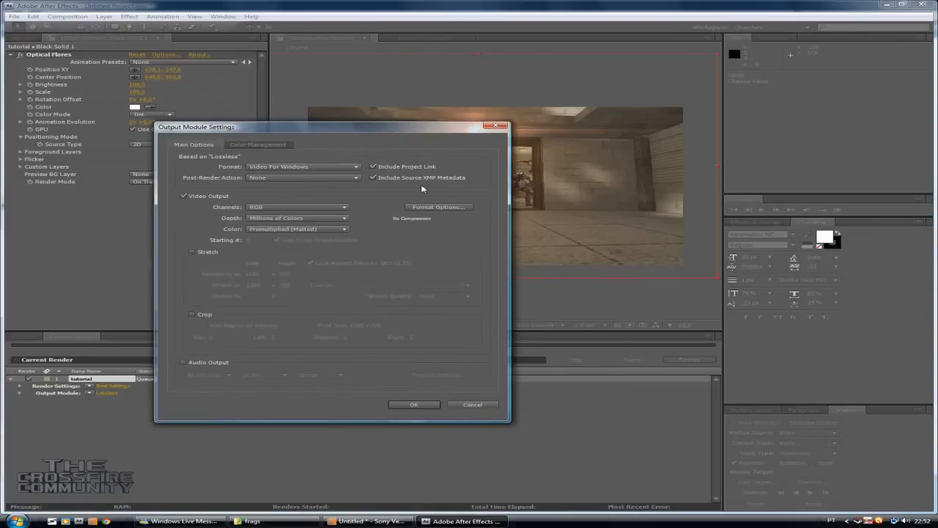
pyautogui.click(439, 207)
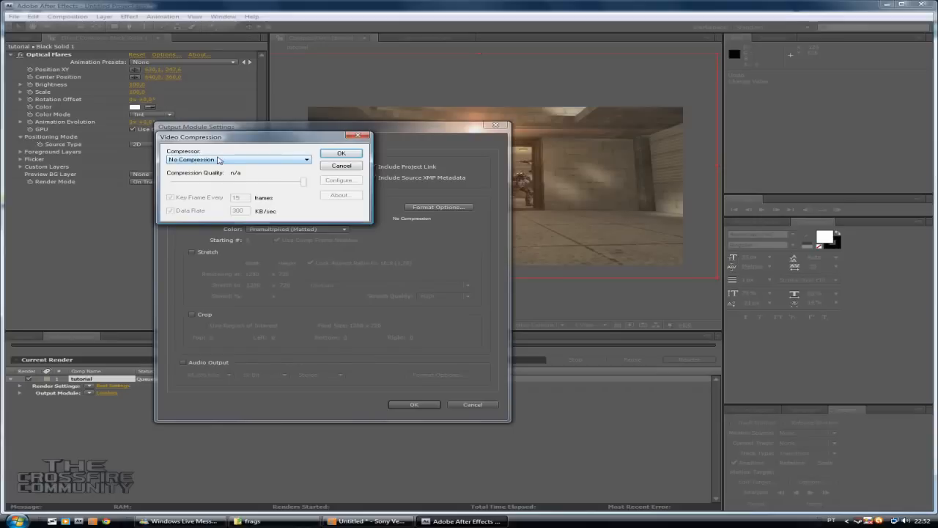
pyautogui.click(341, 153)
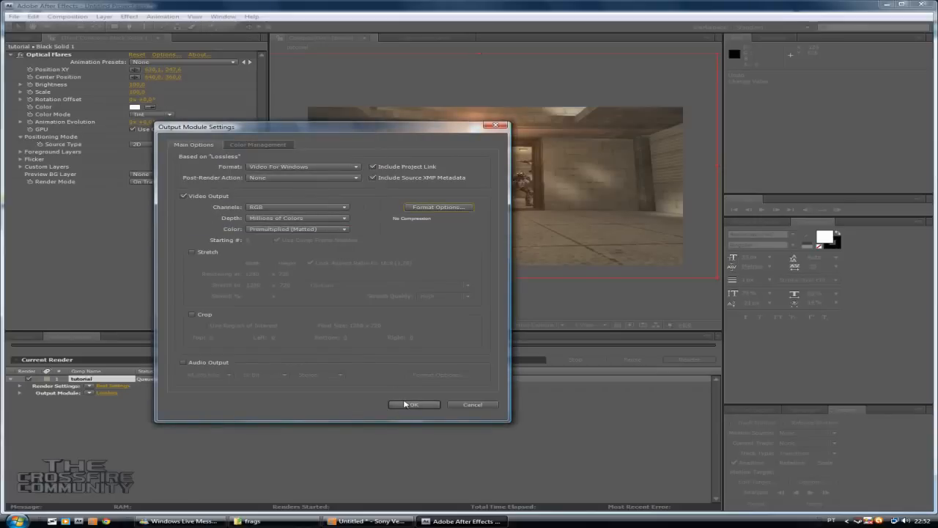
pyautogui.click(412, 404)
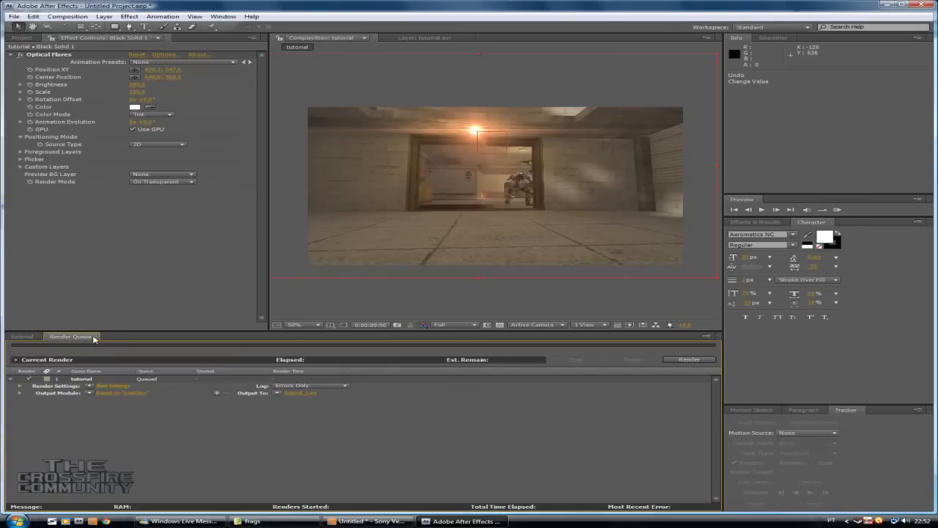
pyautogui.click(122, 393)
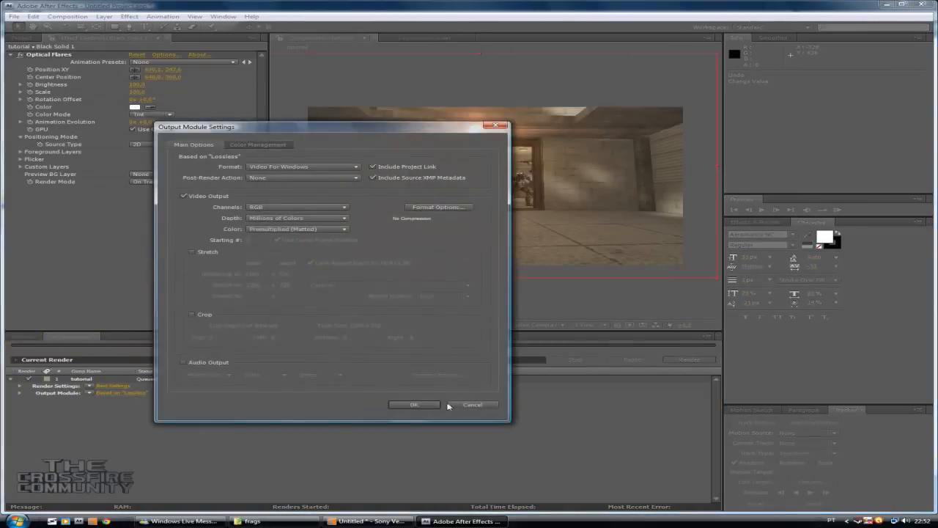
pyautogui.click(415, 405)
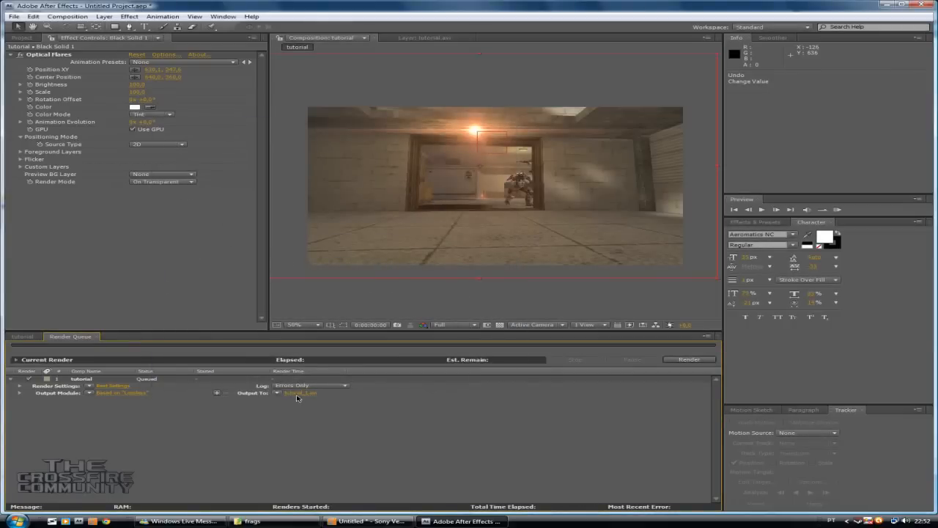
# Step: Set Output To tutorial_1.avi in the frags folder and start the render
pyautogui.click(301, 393)
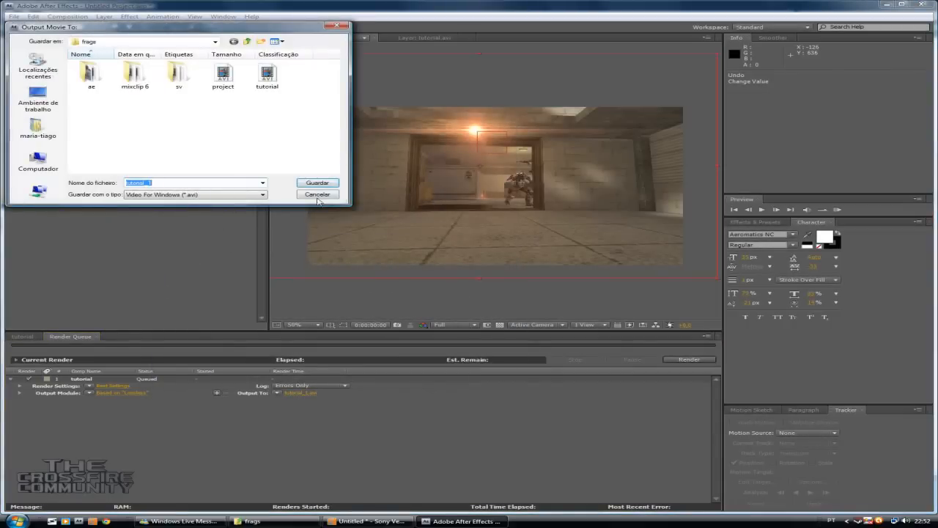
pyautogui.click(316, 182)
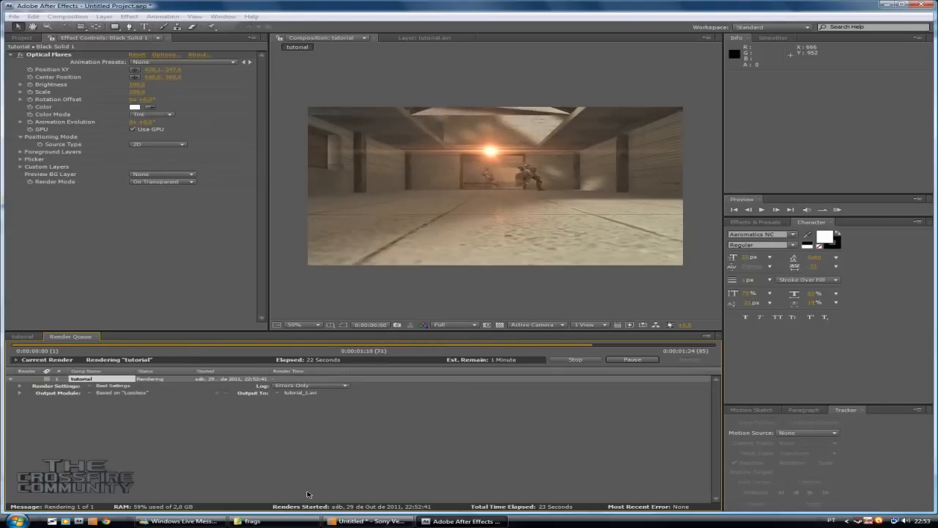
pyautogui.click(370, 521)
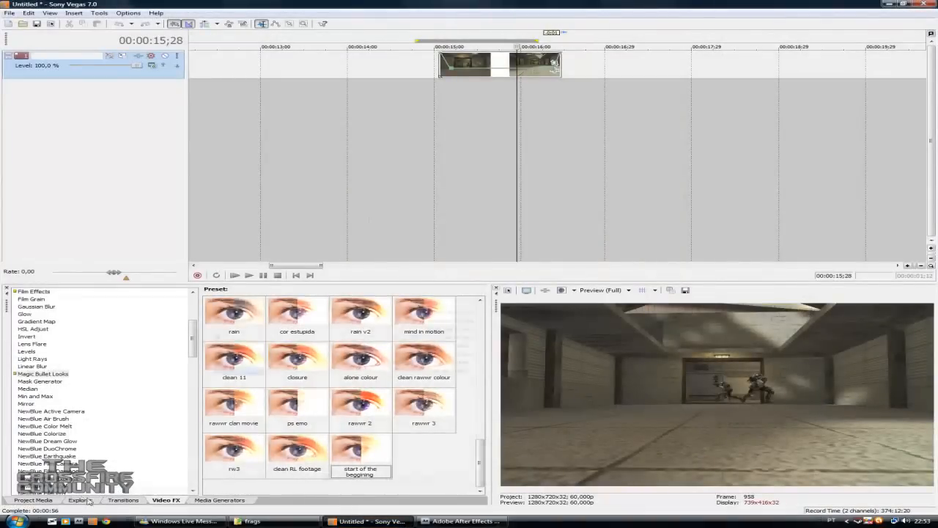
# Step: Drag tutorial_1 from the frags folder in Explorer onto the video track
pyautogui.click(80, 500)
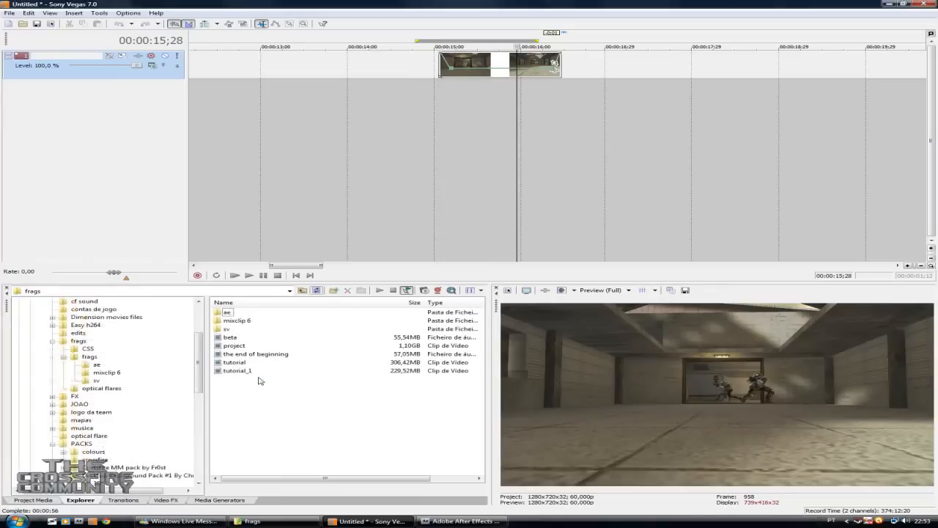
pyautogui.moveTo(237, 371); pyautogui.dragTo(499, 93)
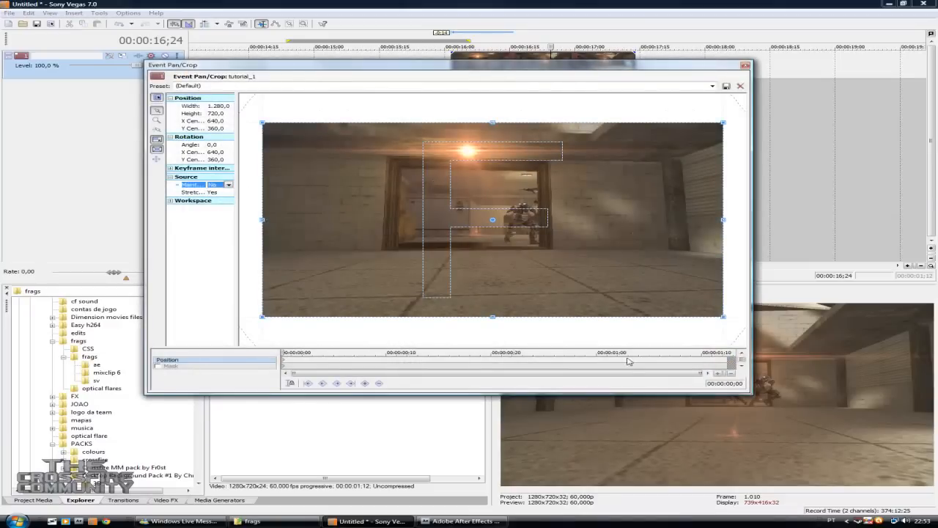
# Step: Shrink and rotate the crop box at frame 0, apply the Default preset at the end keyframe, and close Pan/Crop
pyautogui.moveTo(171, 64); pyautogui.dragTo(68, 60)
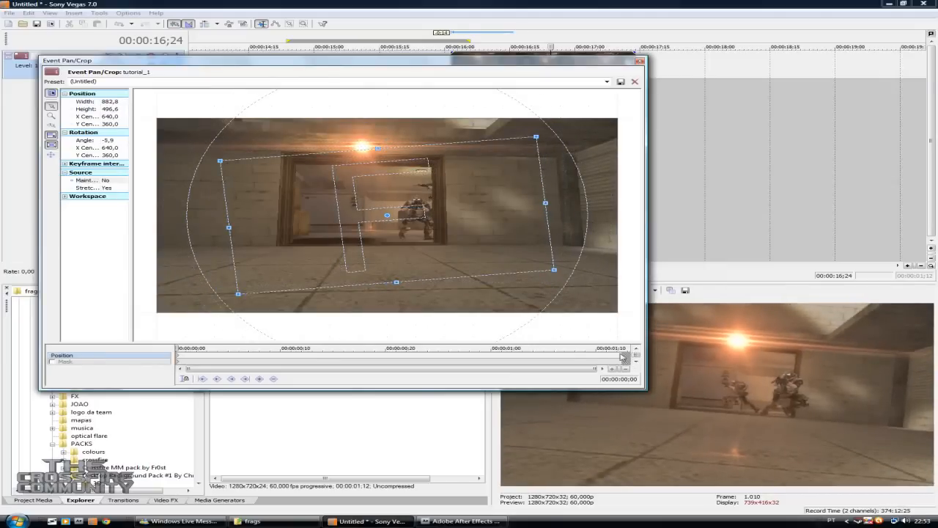
pyautogui.click(607, 81)
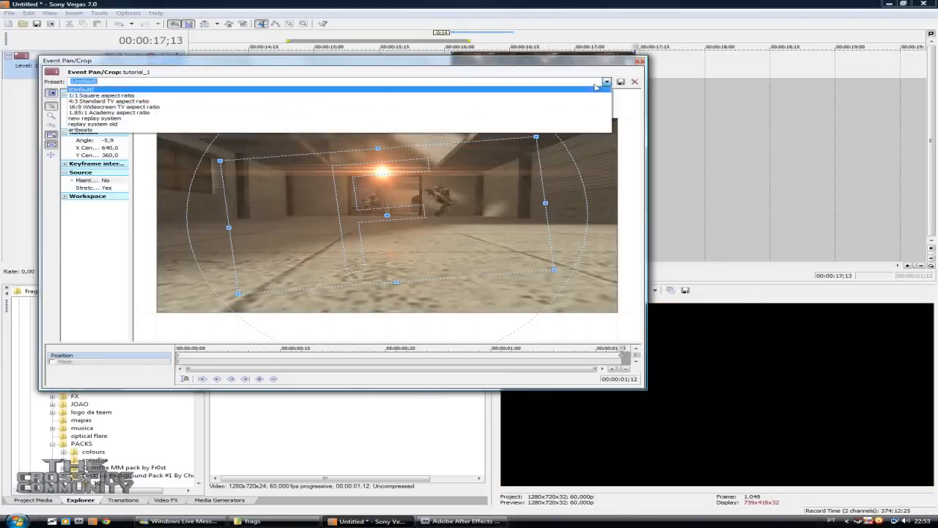
pyautogui.click(82, 90)
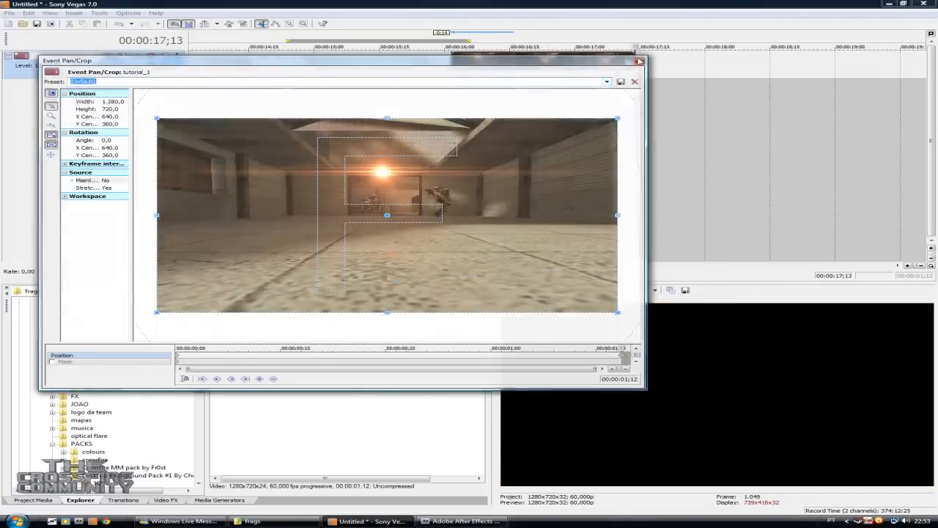
pyautogui.click(635, 82)
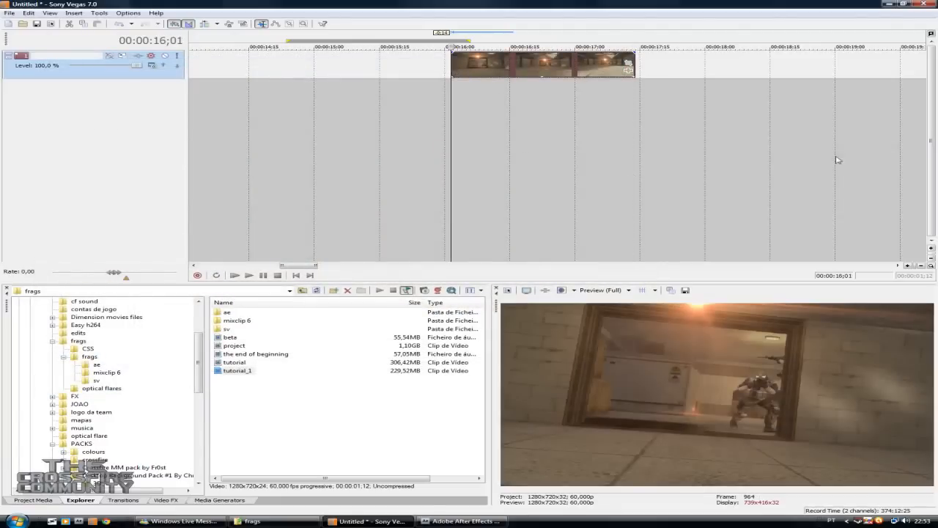
pyautogui.moveTo(461, 80)
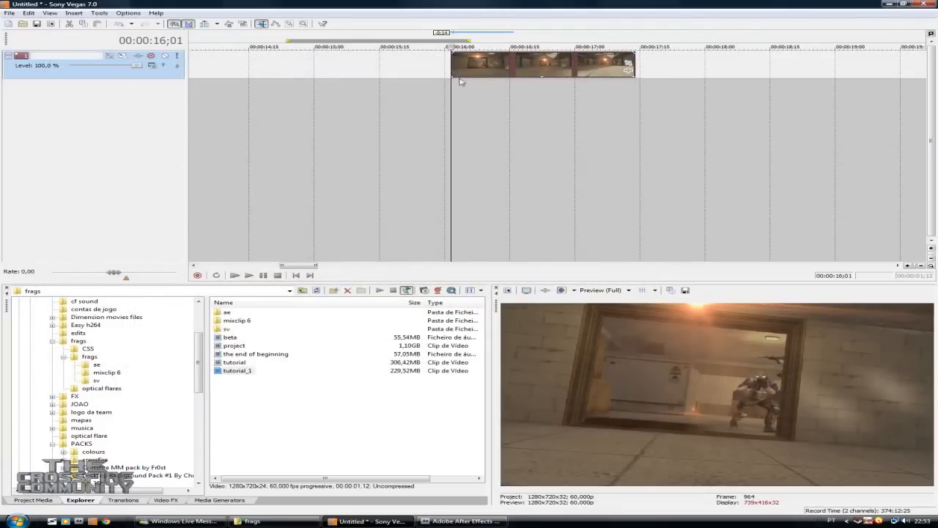
pyautogui.moveTo(493, 66)
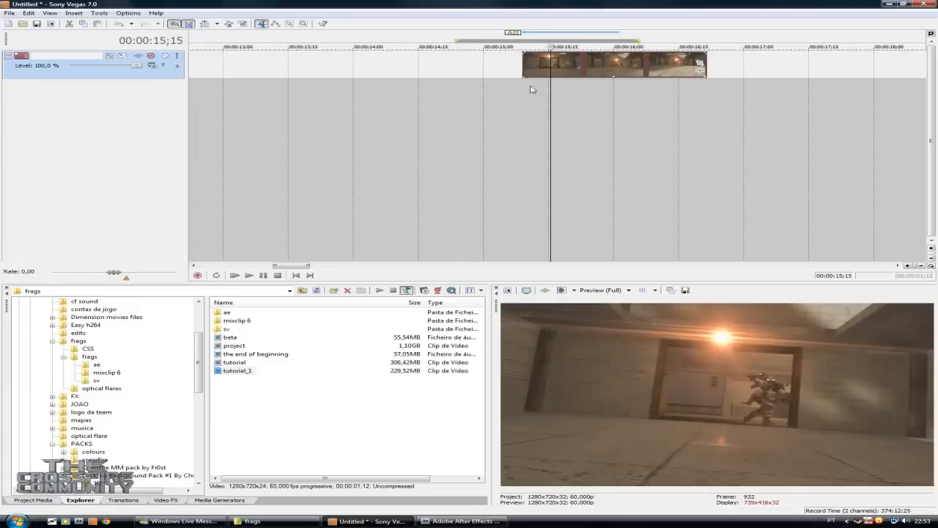
# Step: Build a darkened-vignette look in LooksBuilder and apply it to tutorial_1
pyautogui.click(248, 275)
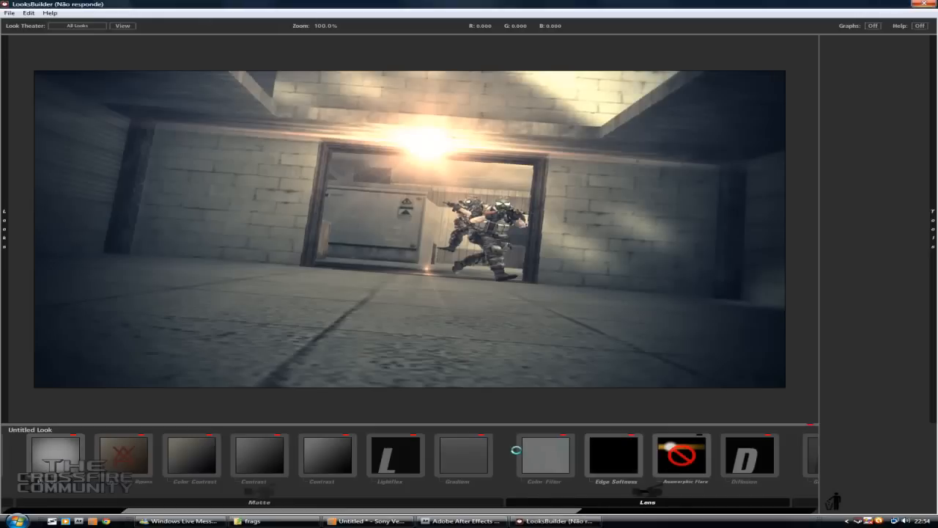
pyautogui.click(370, 521)
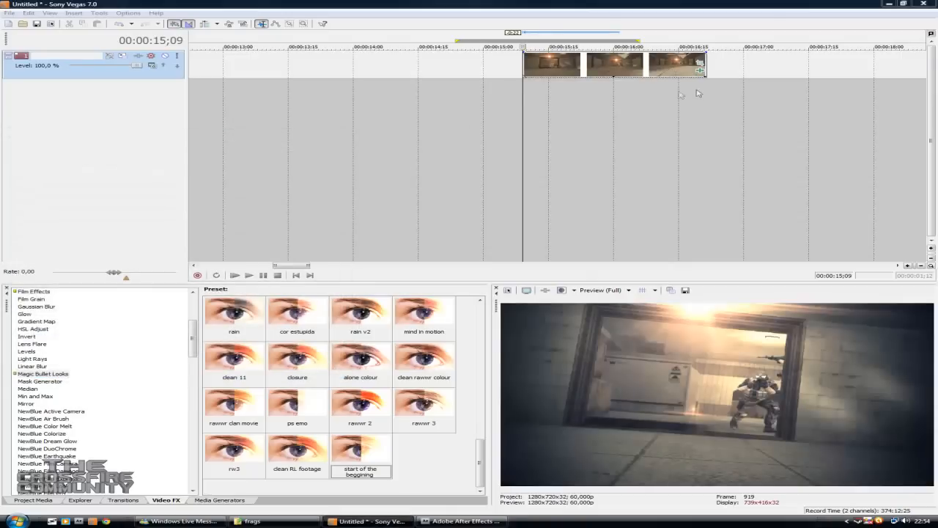